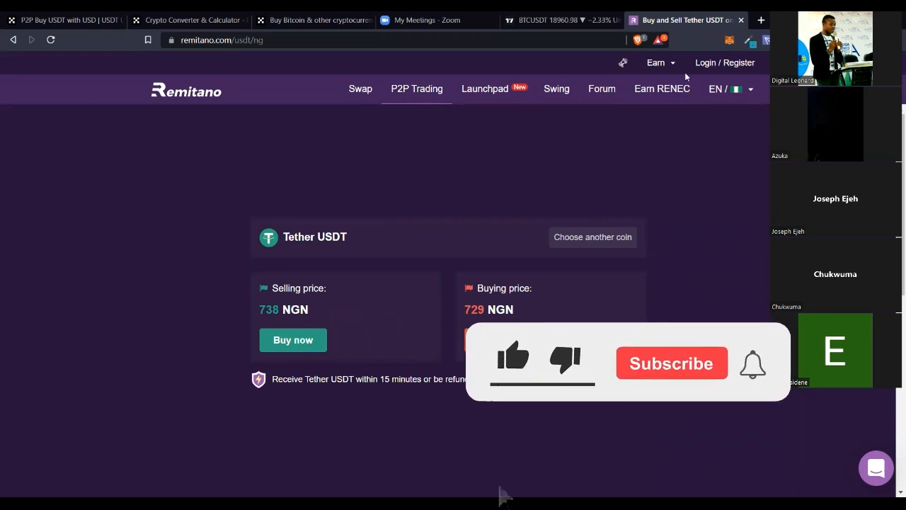
# Step: Go to the NGNR Agency page from the Earn menu and view its Fiat Agent header
pyautogui.click(656, 62)
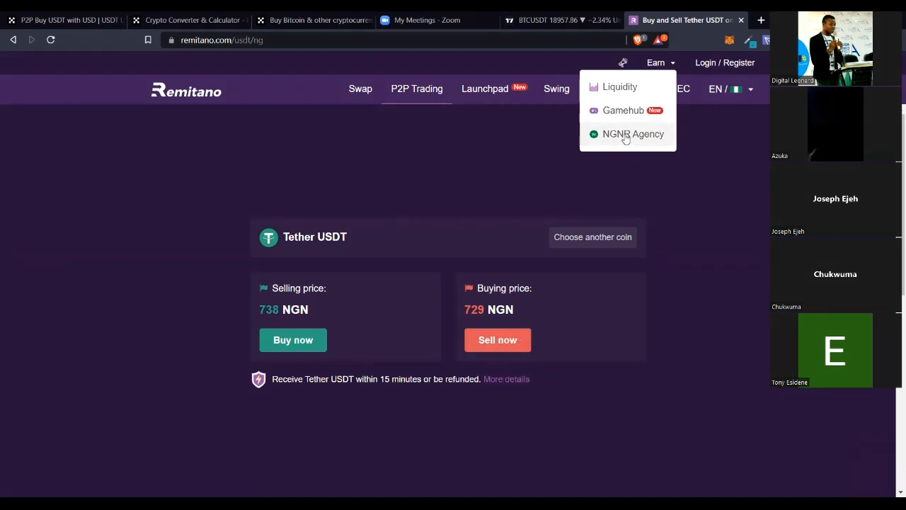
pyautogui.click(632, 133)
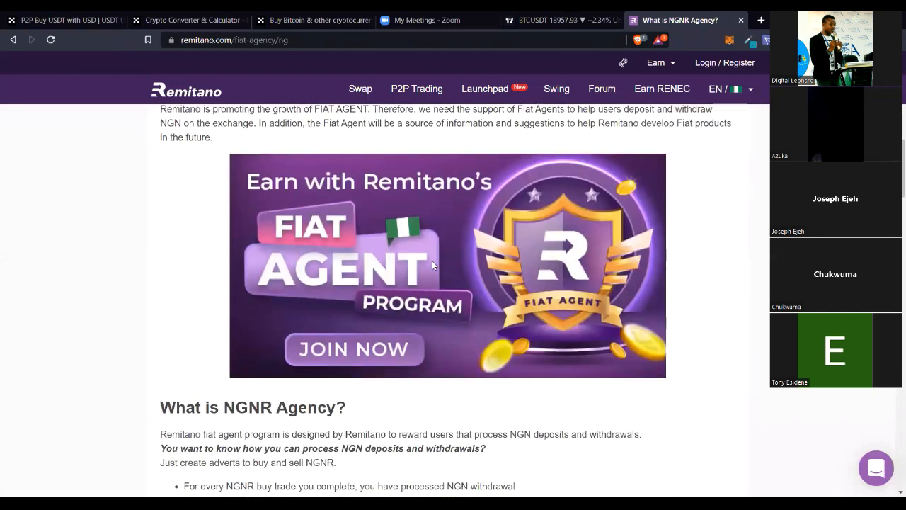
pyautogui.moveTo(428, 303)
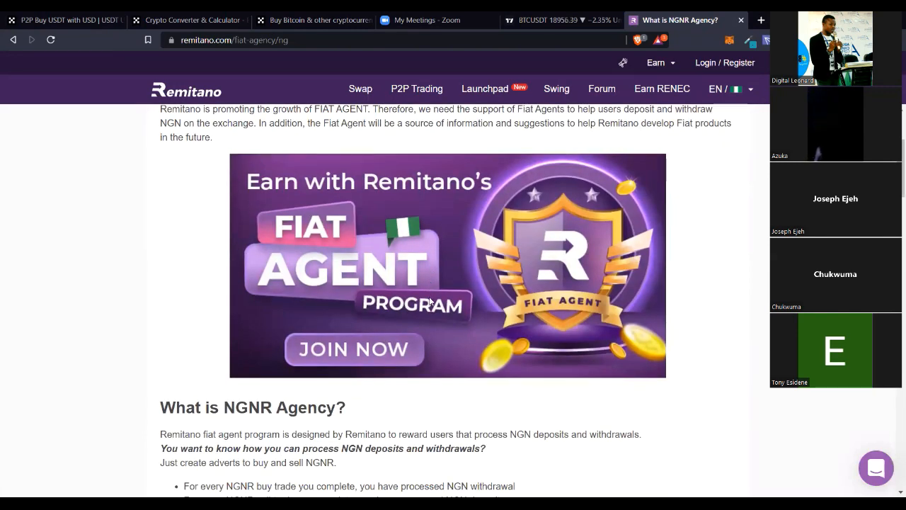
pyautogui.moveTo(433, 314)
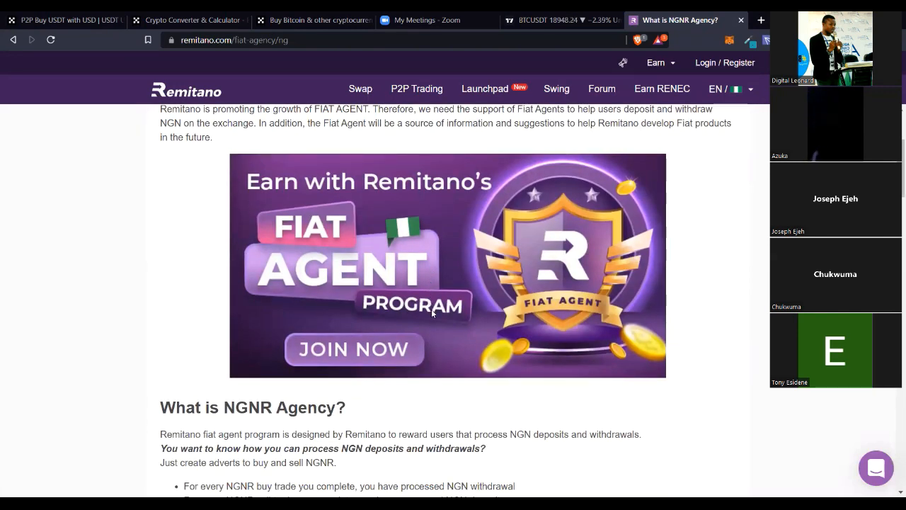
pyautogui.scroll(3)
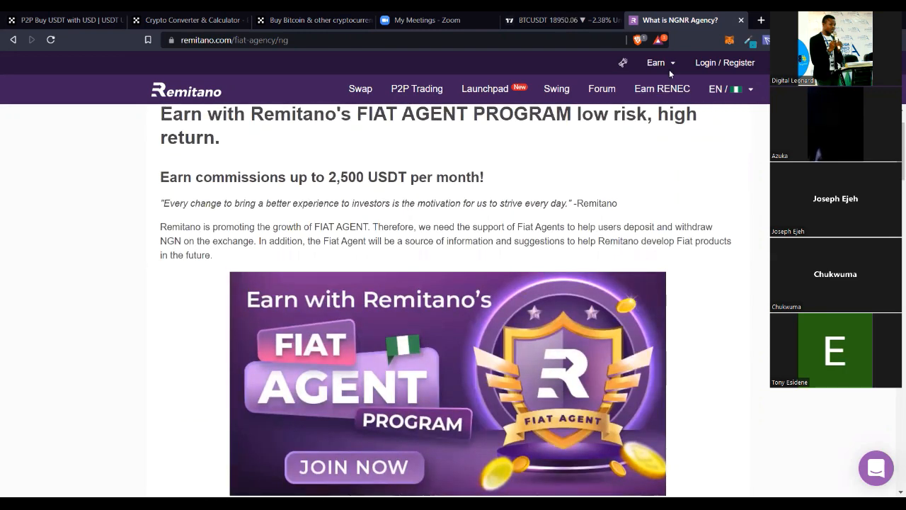
pyautogui.click(655, 63)
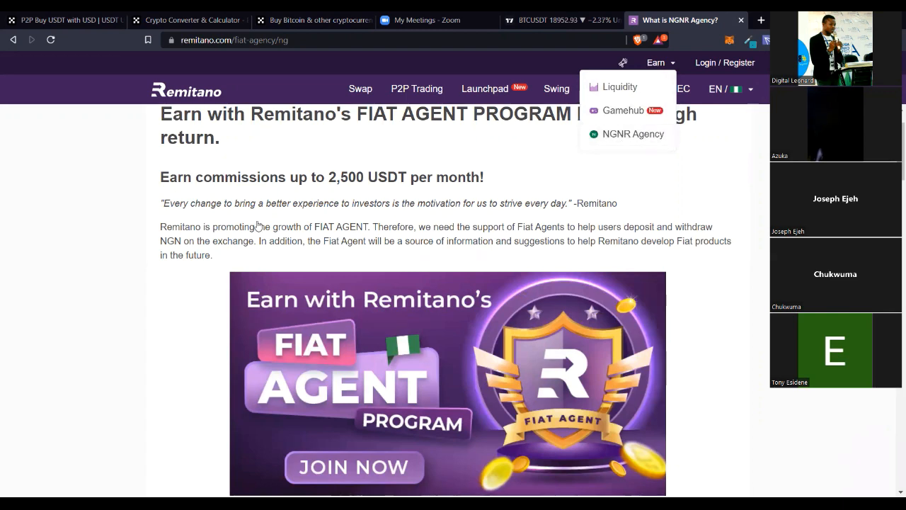
pyautogui.scroll(-3)
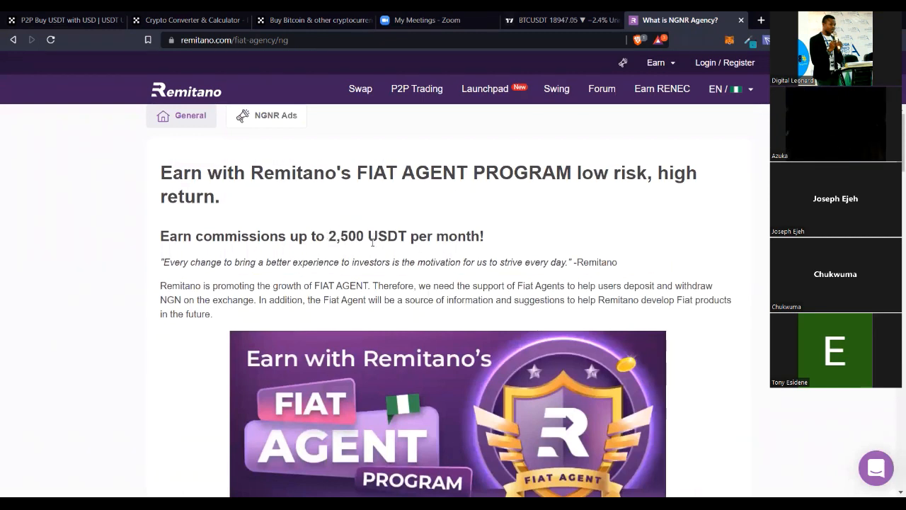
pyautogui.scroll(-3)
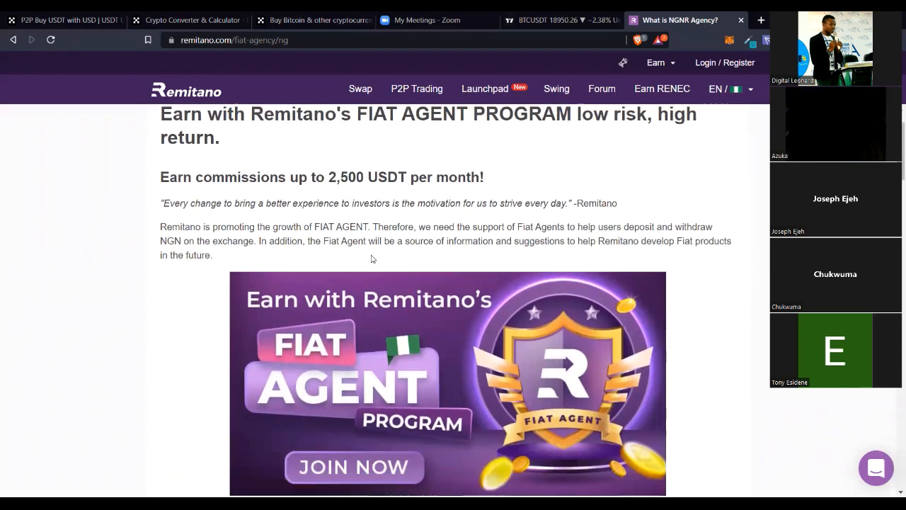
pyautogui.scroll(-3)
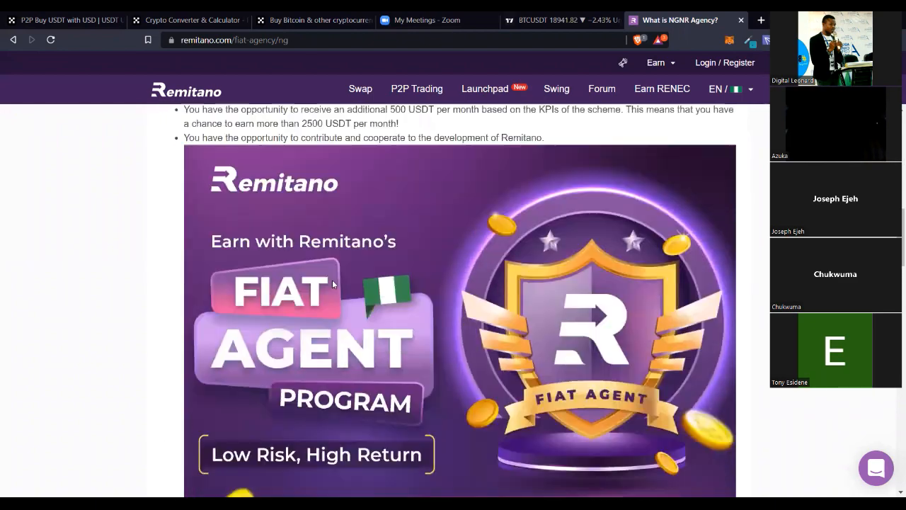
pyautogui.scroll(-3)
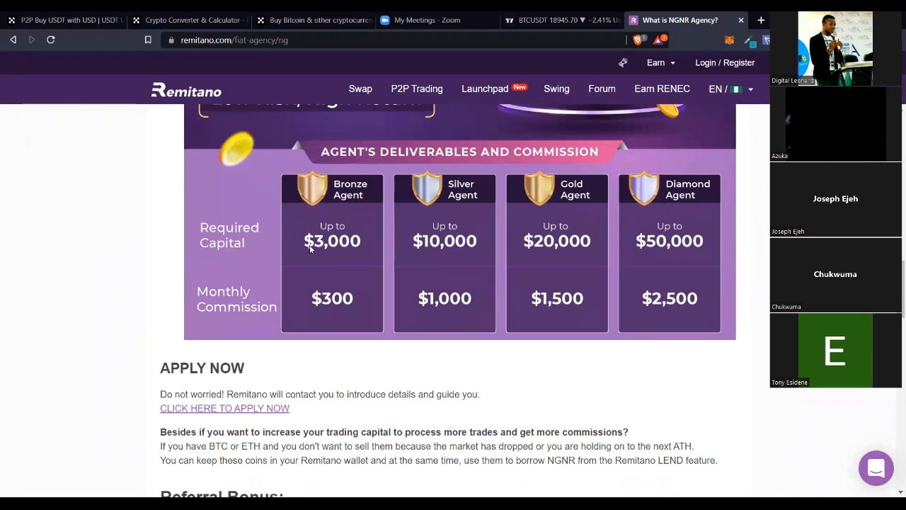
pyautogui.moveTo(504, 199)
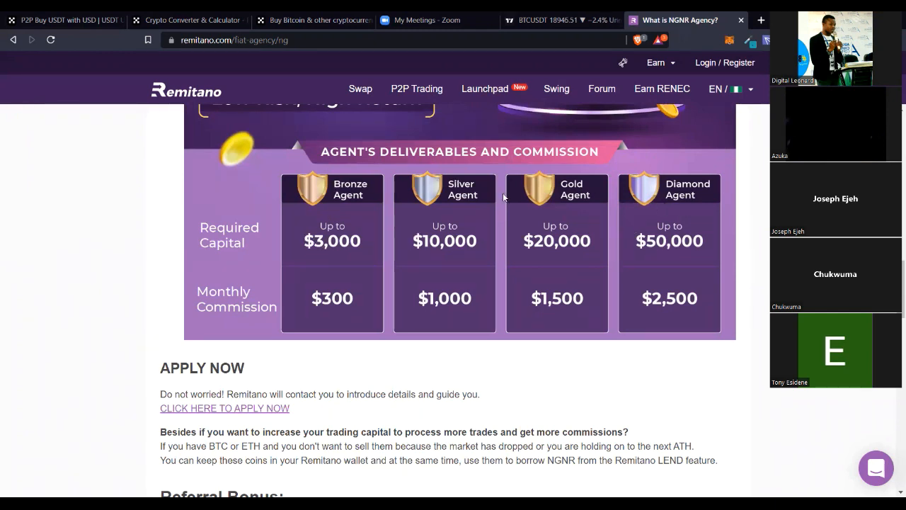
pyautogui.moveTo(657, 74)
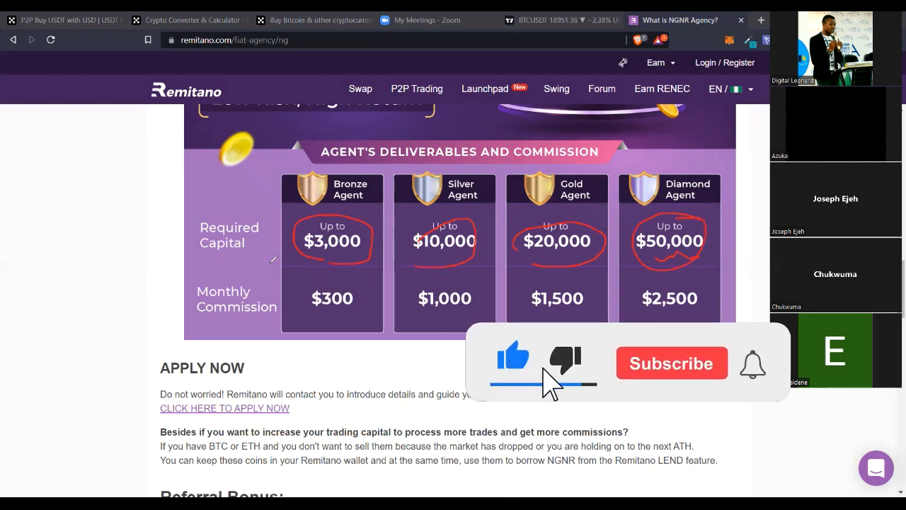
pyautogui.click(671, 362)
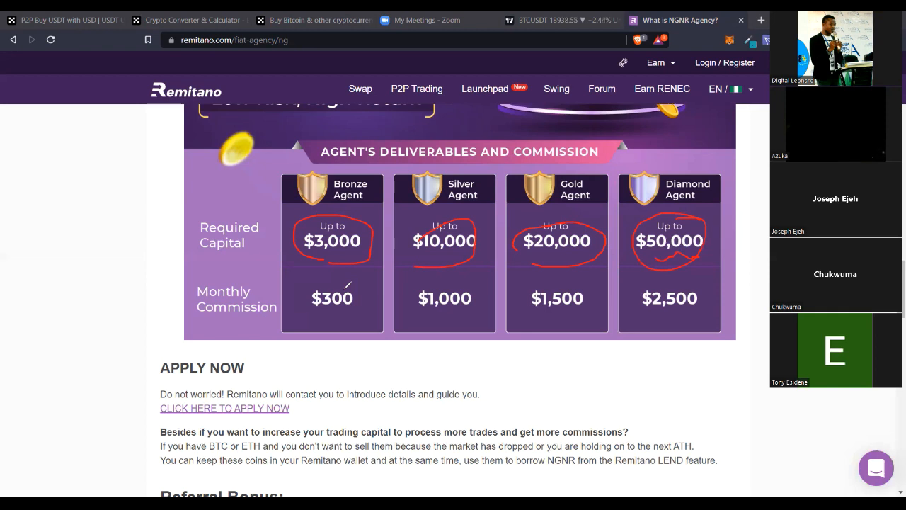
pyautogui.moveTo(561, 136)
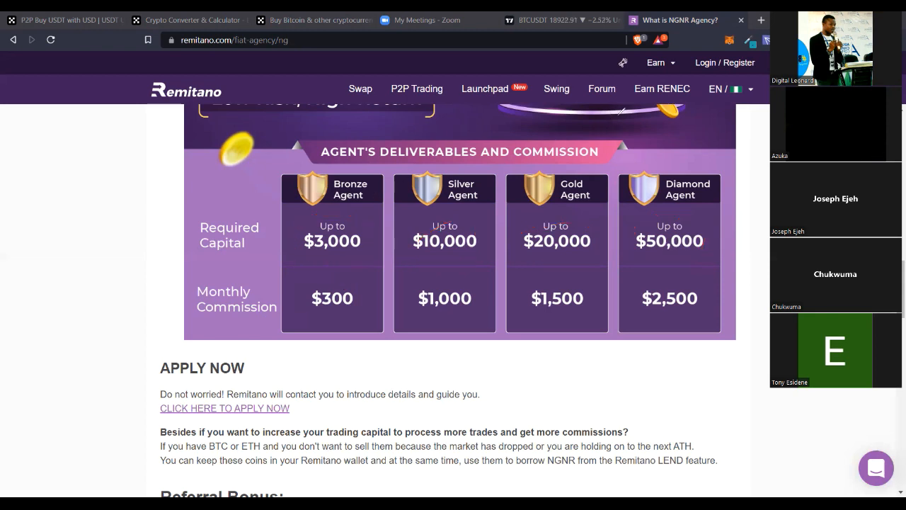
pyautogui.moveTo(621, 309)
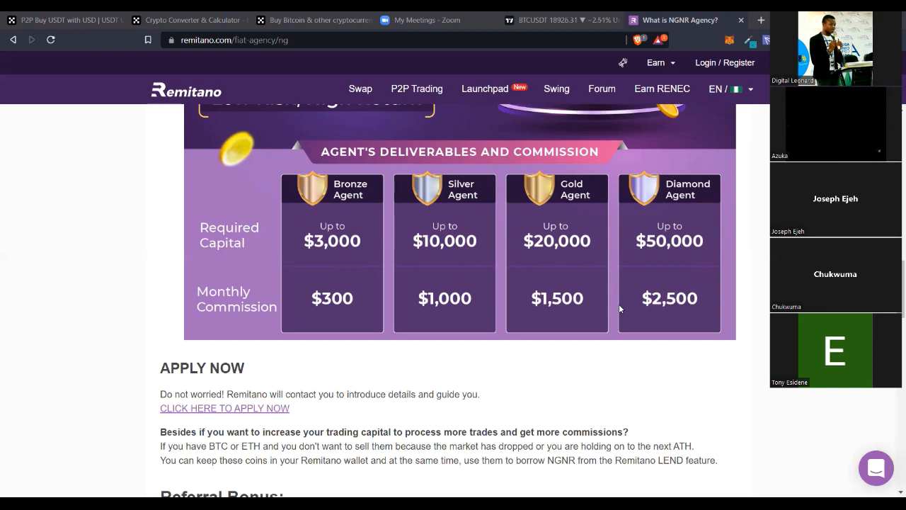
pyautogui.moveTo(413, 276)
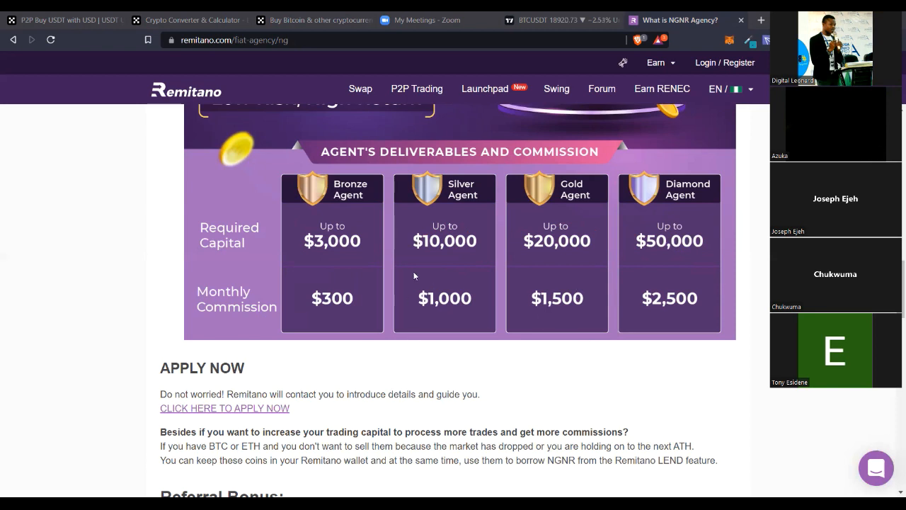
pyautogui.moveTo(388, 259)
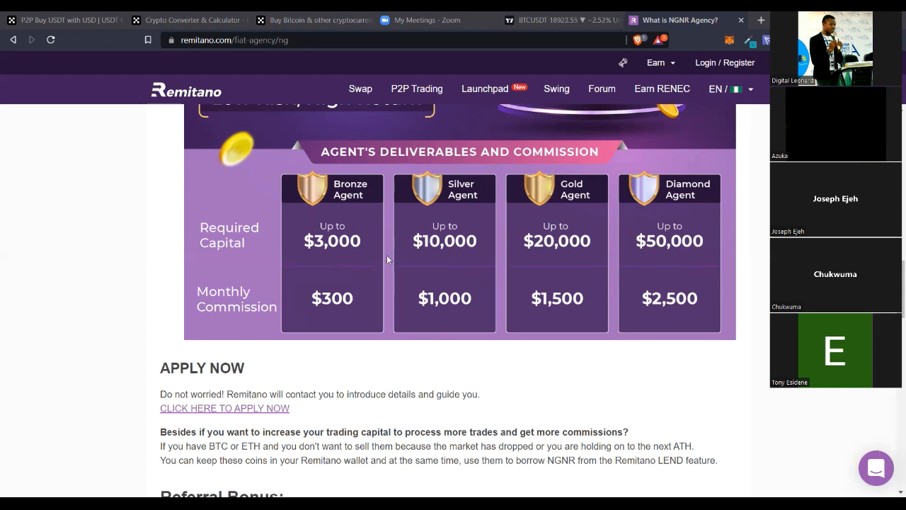
pyautogui.moveTo(606, 351)
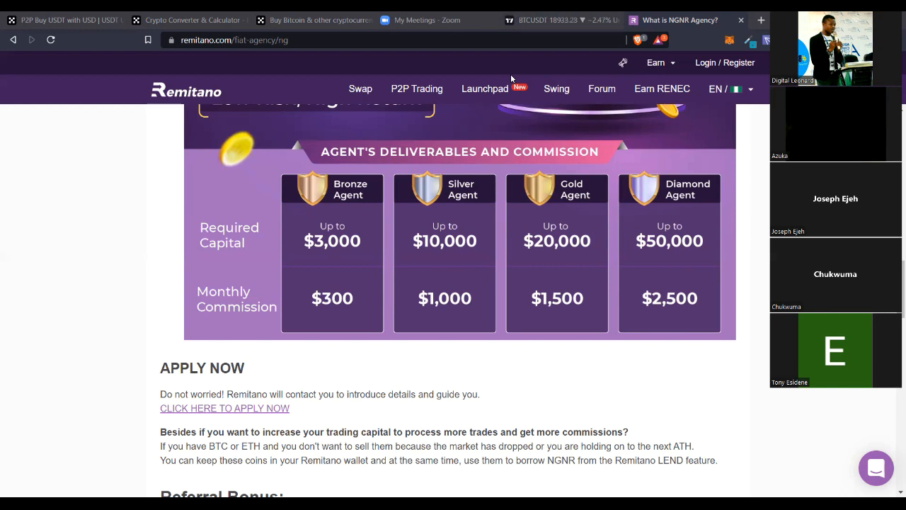
pyautogui.moveTo(453, 73)
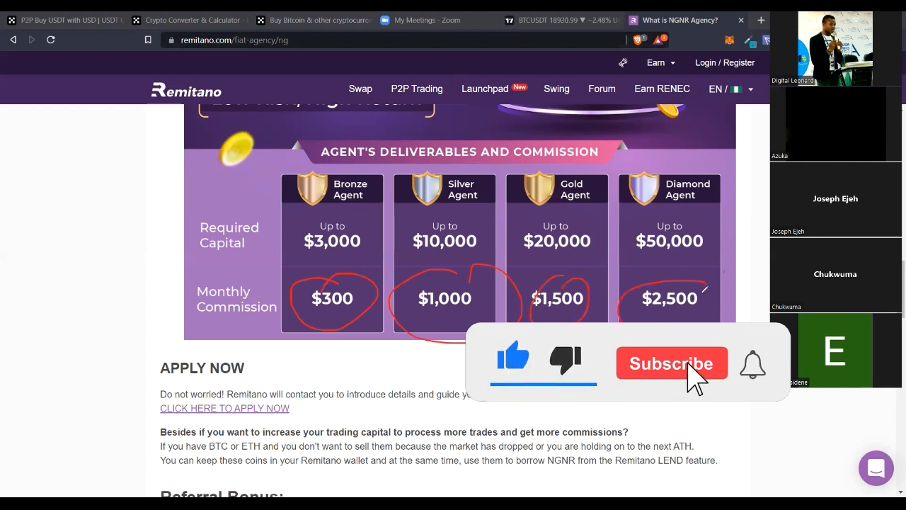
pyautogui.click(671, 363)
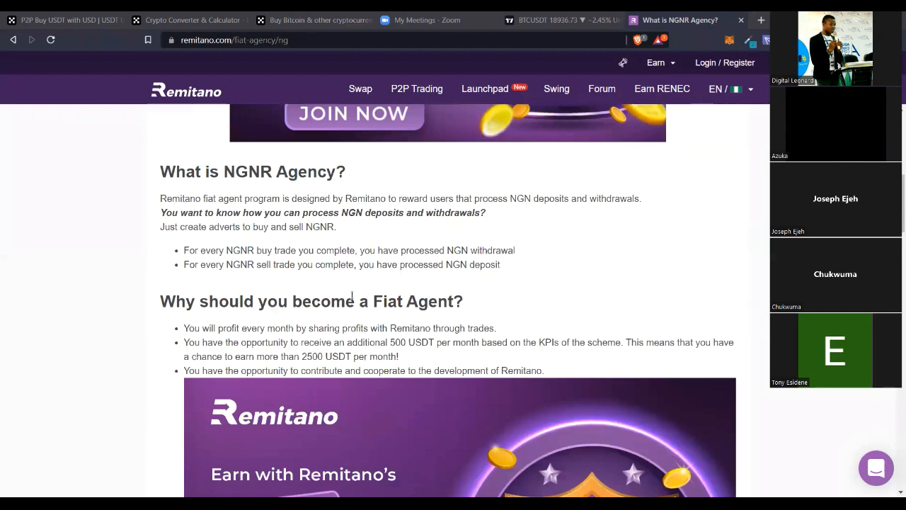
# Step: Reach the APPLY NOW section and follow 'CLICK HERE TO APPLY NOW' to the application form
pyautogui.scroll(-3)
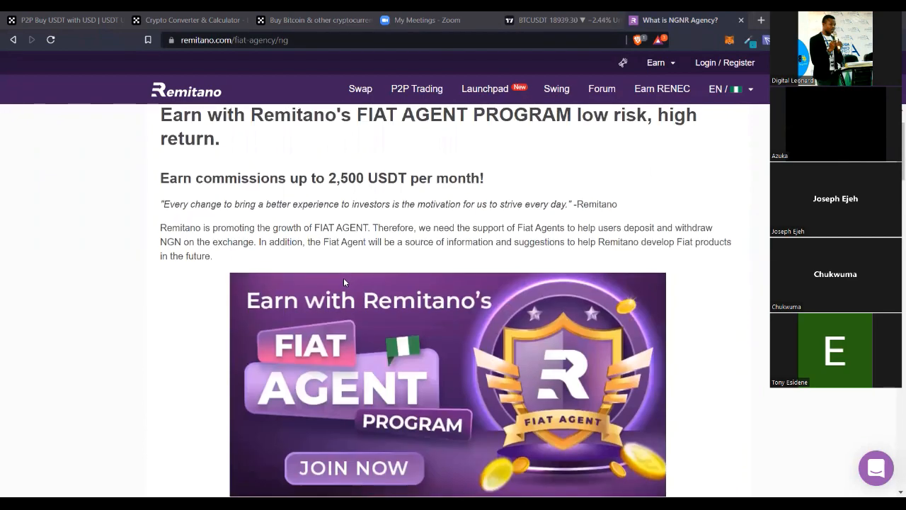
pyautogui.scroll(-3)
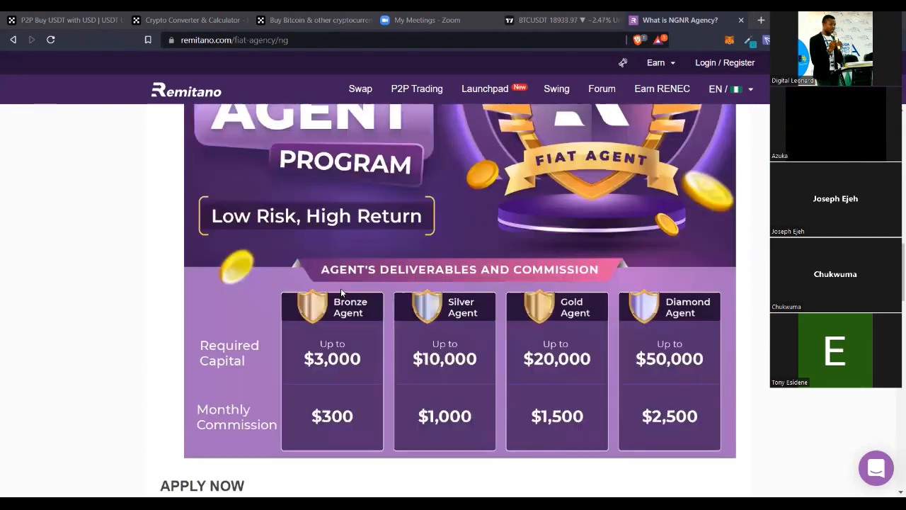
pyautogui.scroll(-3)
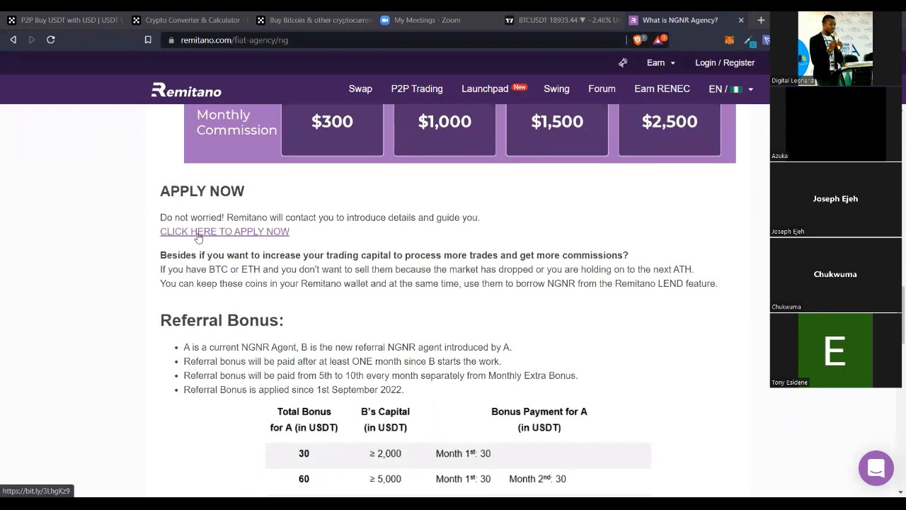
pyautogui.moveTo(208, 234)
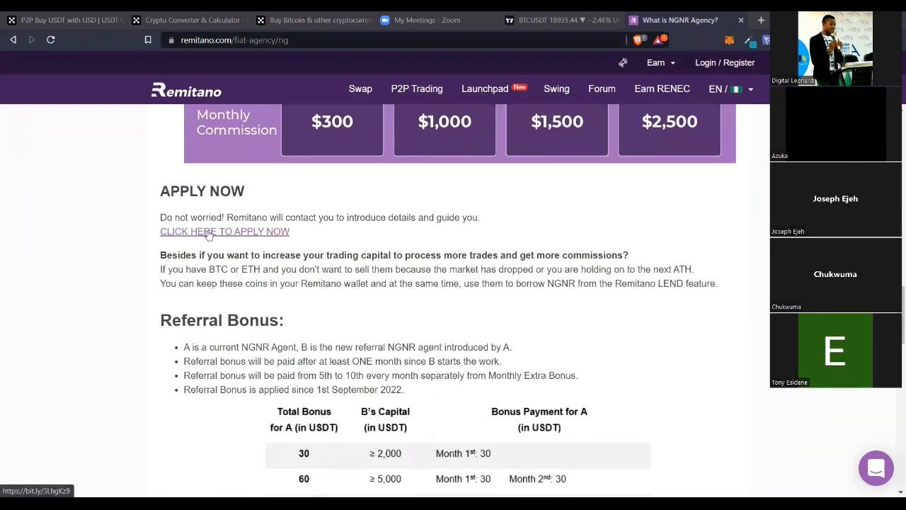
pyautogui.click(224, 232)
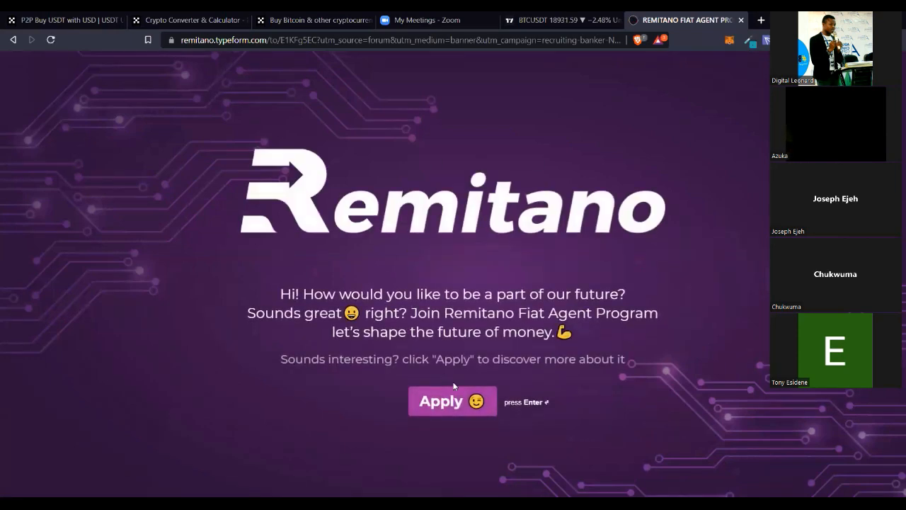
# Step: Start the Fiat Agent application and submit the Remitano username as the first answer
pyautogui.click(453, 401)
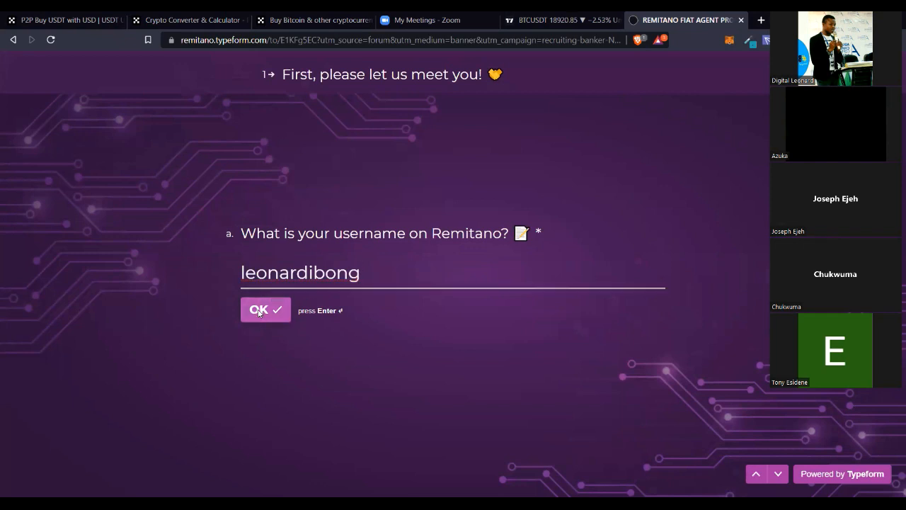
pyautogui.click(259, 309)
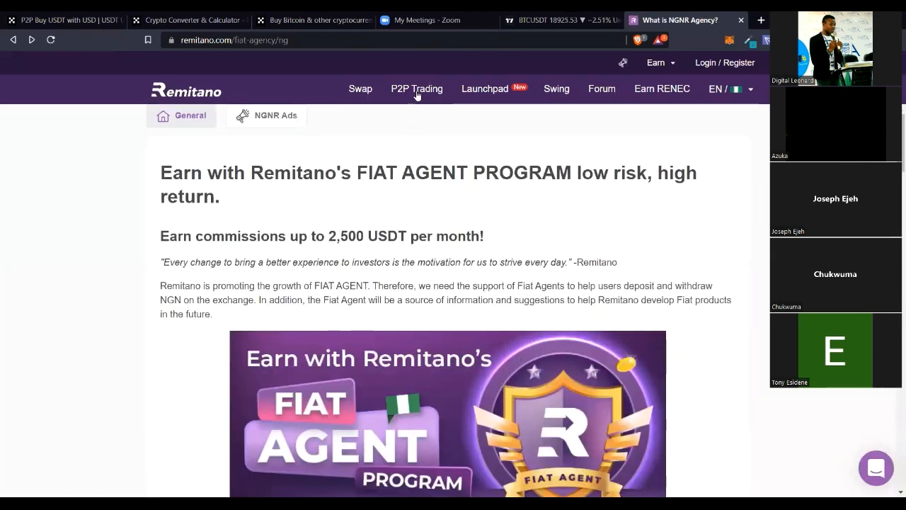
# Step: Go to P2P Trading showing Bitcoin's NGN selling and buying prices
pyautogui.click(416, 88)
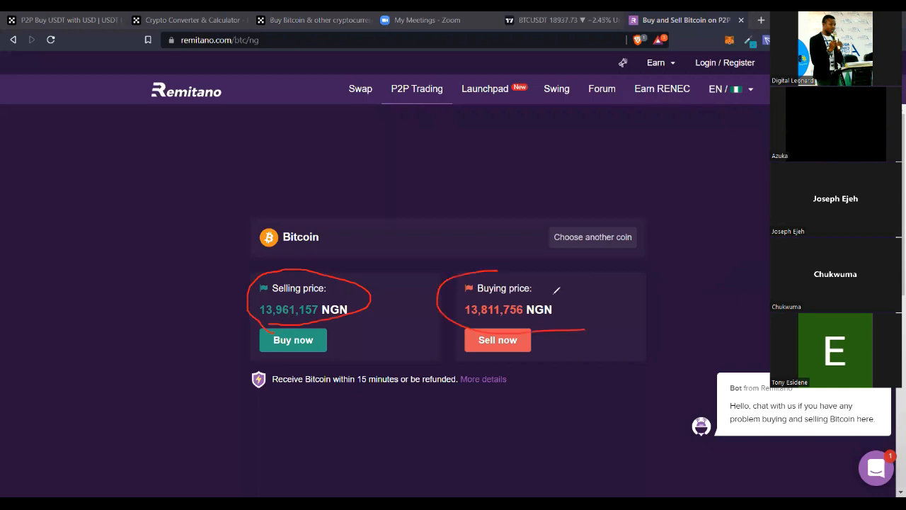
pyautogui.moveTo(495, 276); pyautogui.dragTo(602, 323)
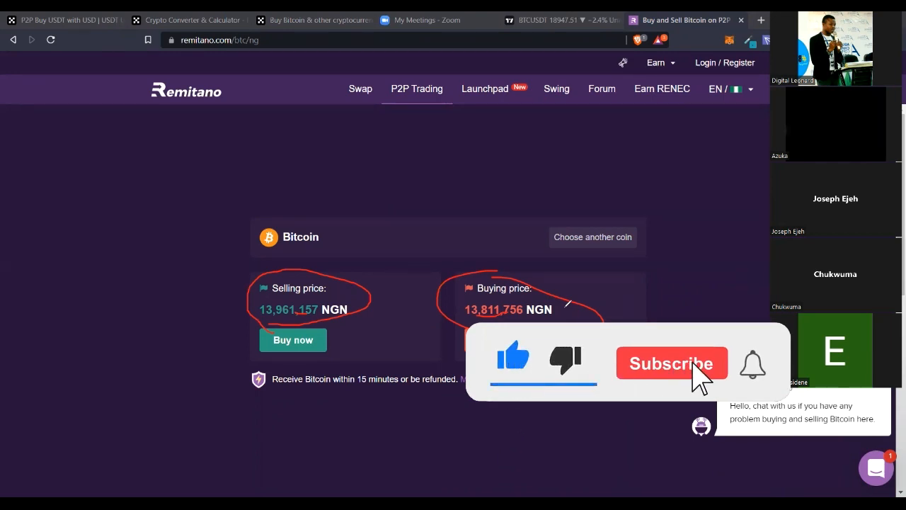
pyautogui.click(671, 362)
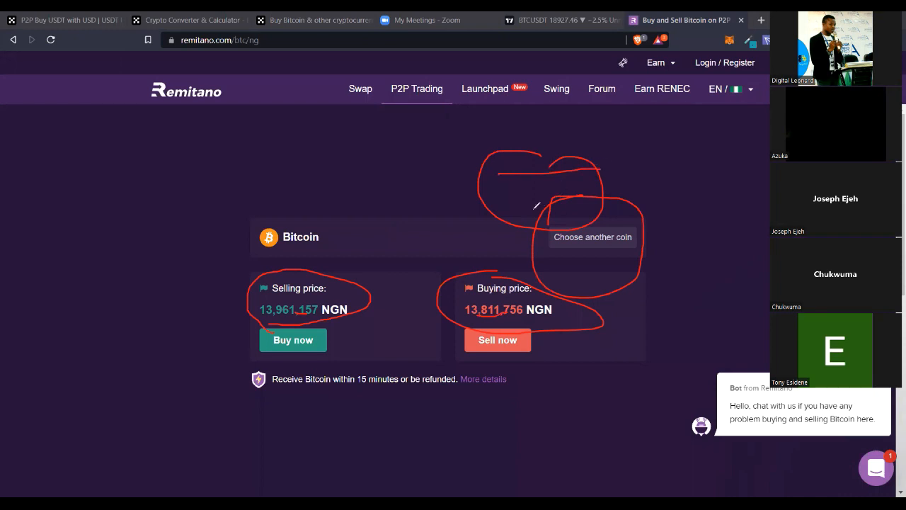
pyautogui.moveTo(401, 197)
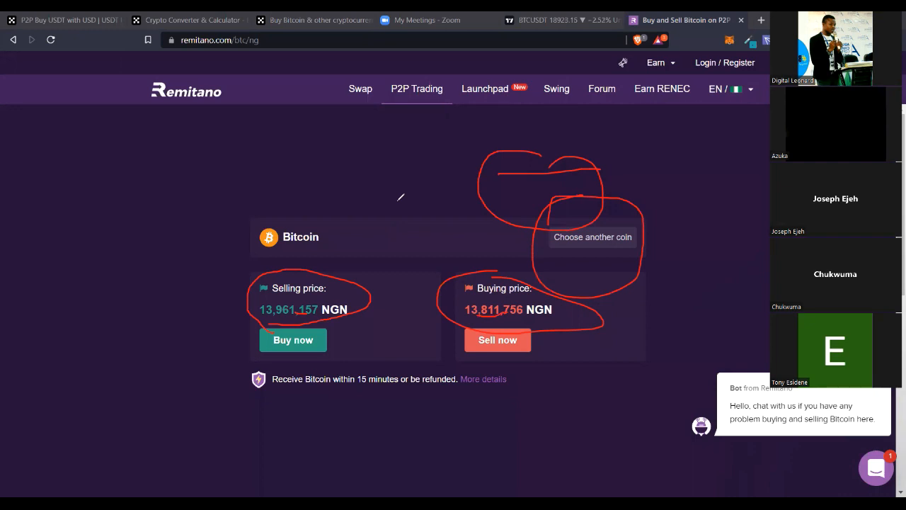
pyautogui.moveTo(505, 111)
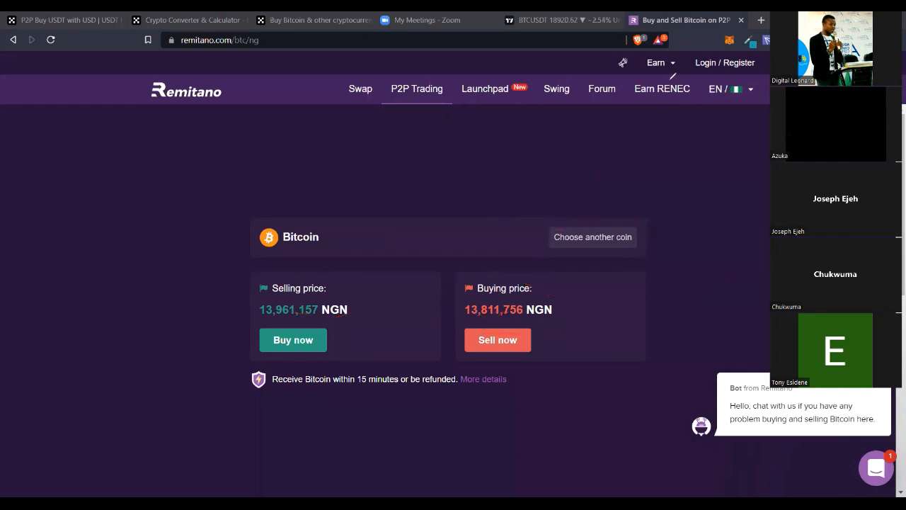
pyautogui.moveTo(521, 108)
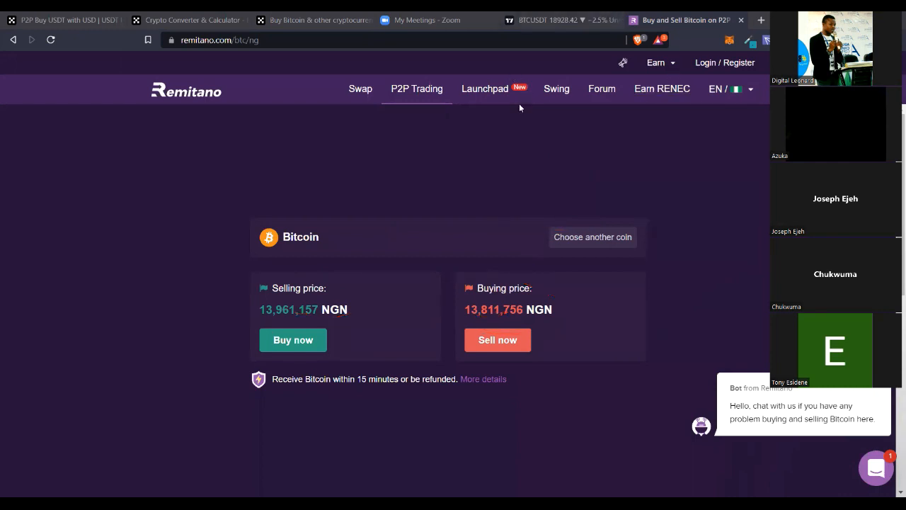
pyautogui.moveTo(693, 198)
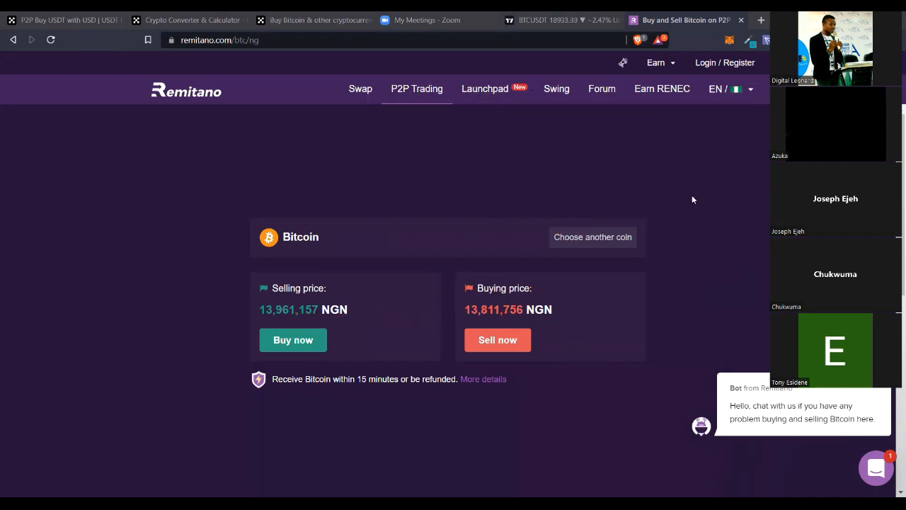
pyautogui.moveTo(603, 344)
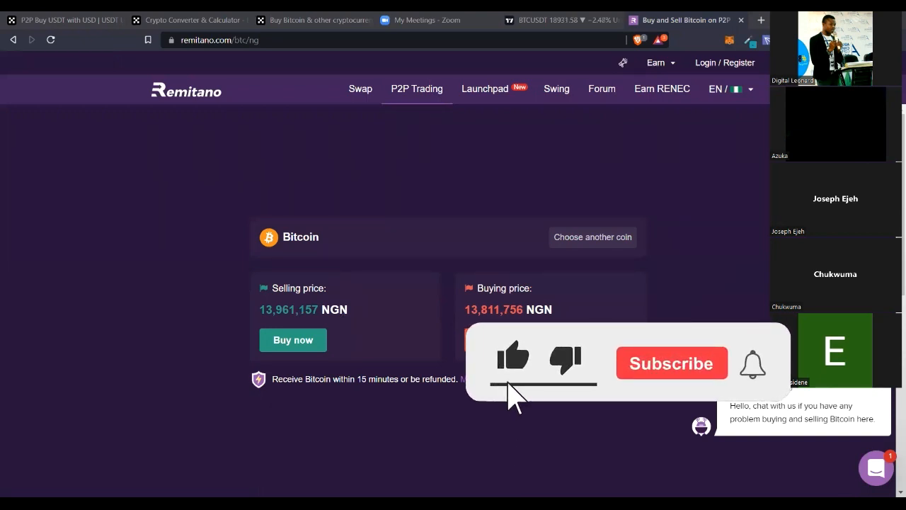
pyautogui.click(671, 362)
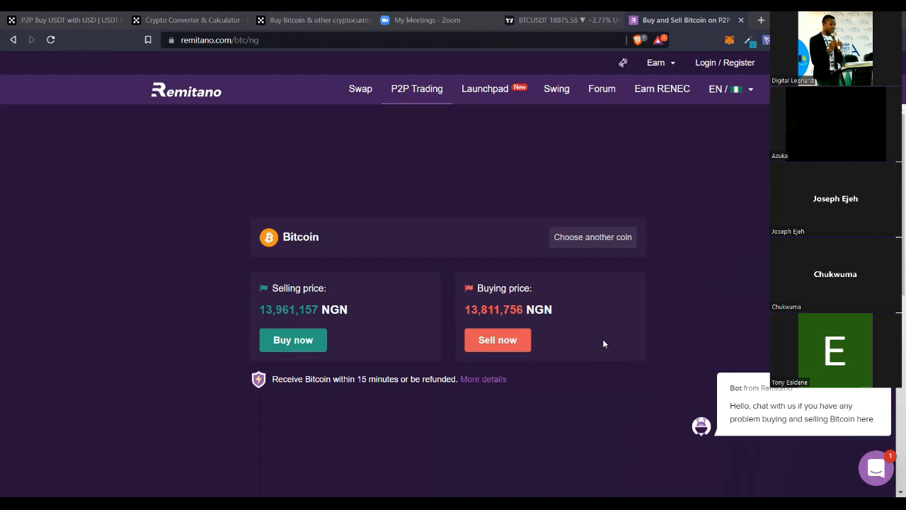
pyautogui.moveTo(735, 303)
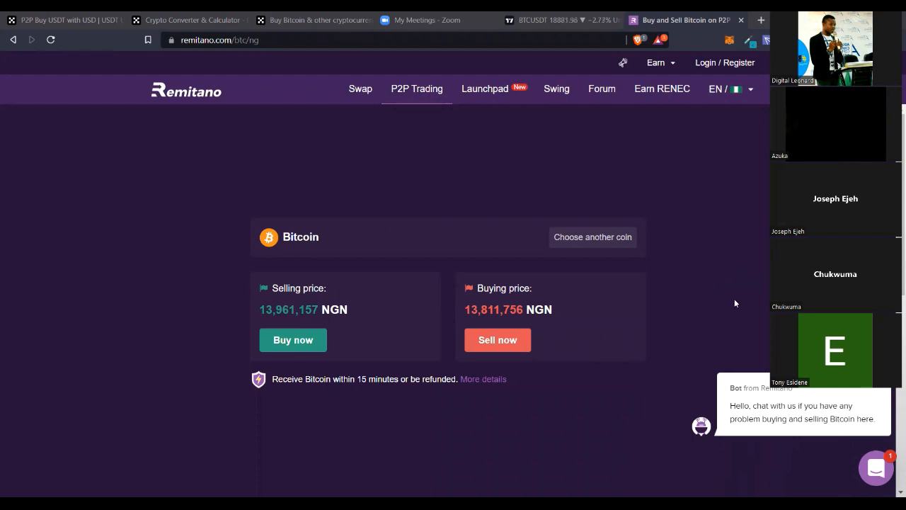
pyautogui.moveTo(644, 318)
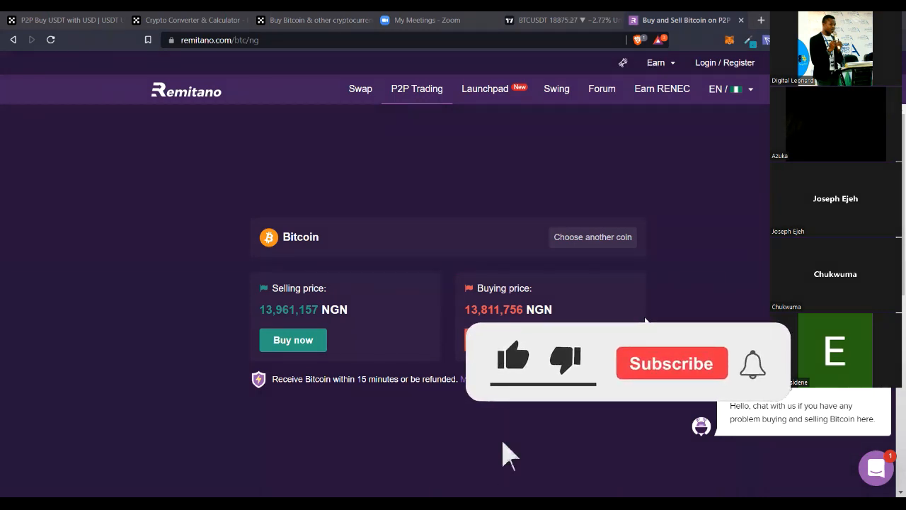
pyautogui.click(672, 362)
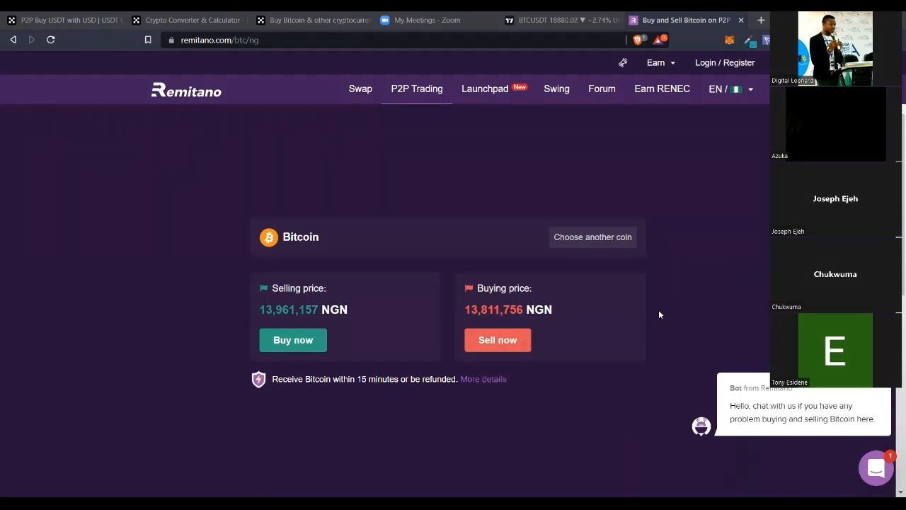
pyautogui.moveTo(660, 326)
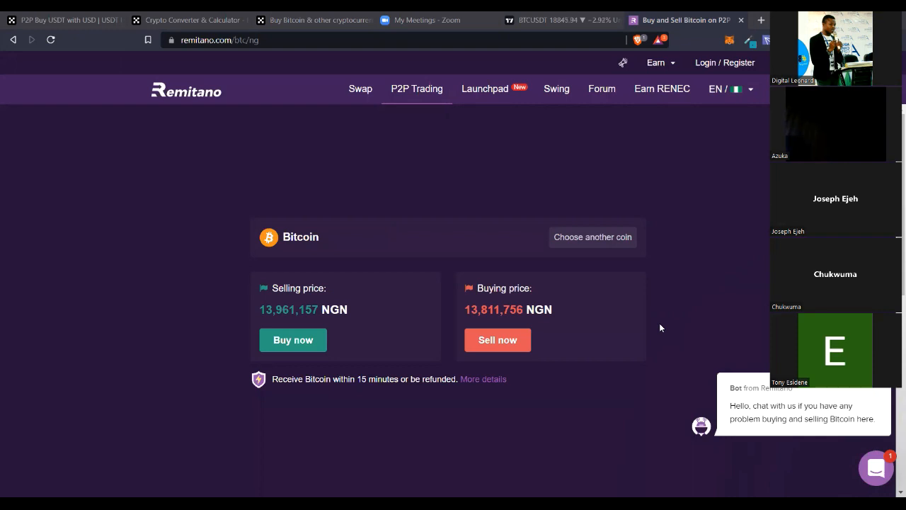
pyautogui.moveTo(742, 261)
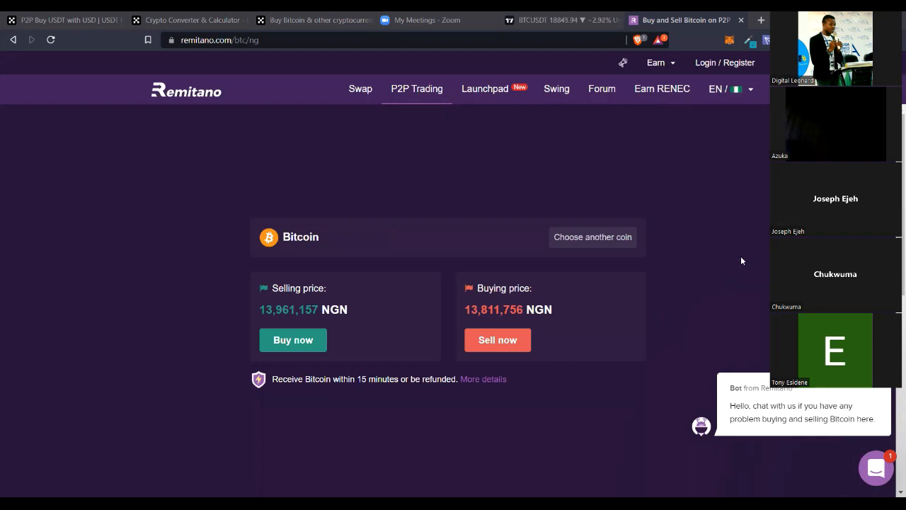
pyautogui.moveTo(399, 130)
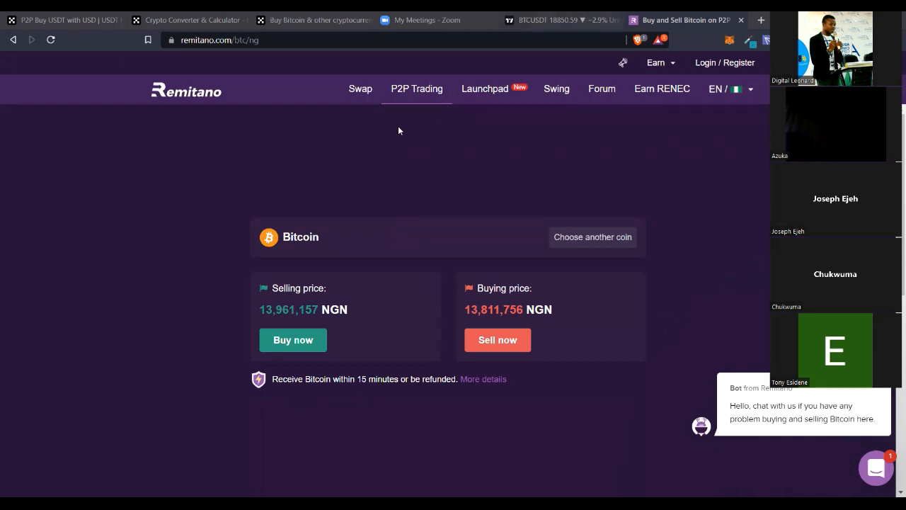
pyautogui.moveTo(300, 81)
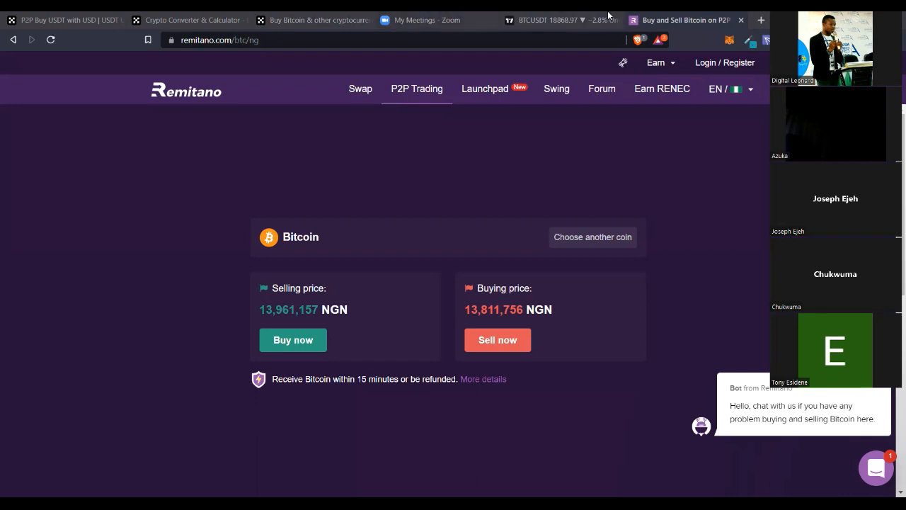
pyautogui.moveTo(329, 96)
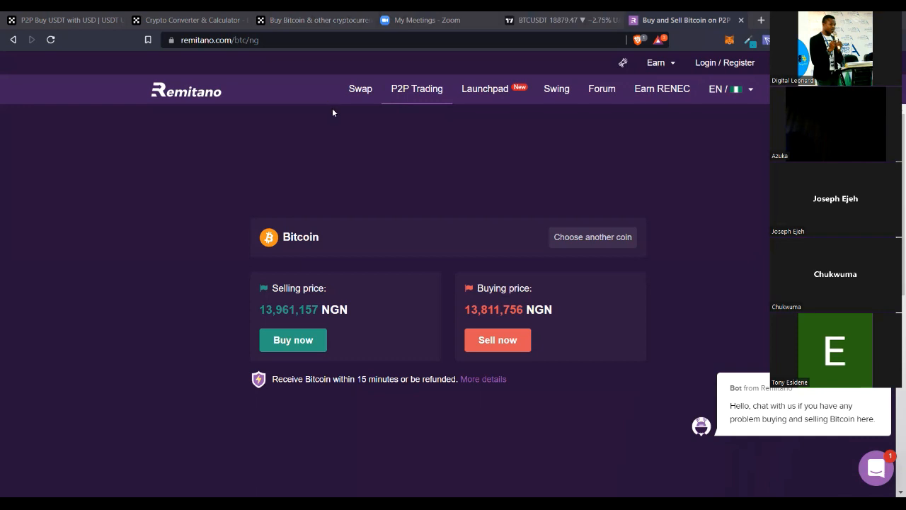
pyautogui.moveTo(337, 215)
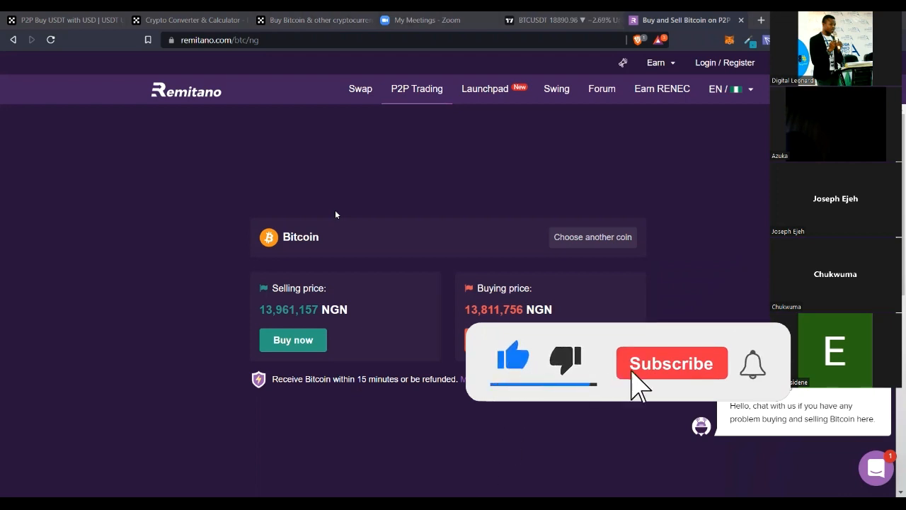
pyautogui.click(671, 362)
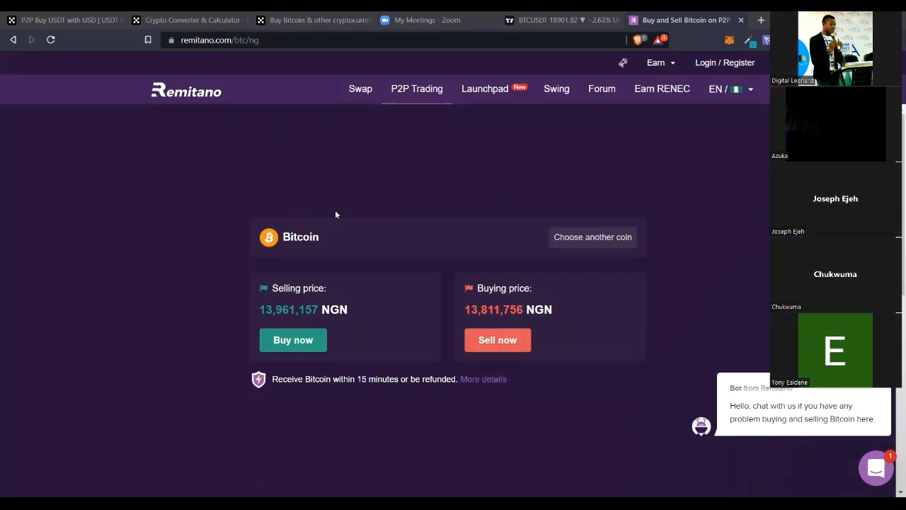
pyautogui.moveTo(467, 234)
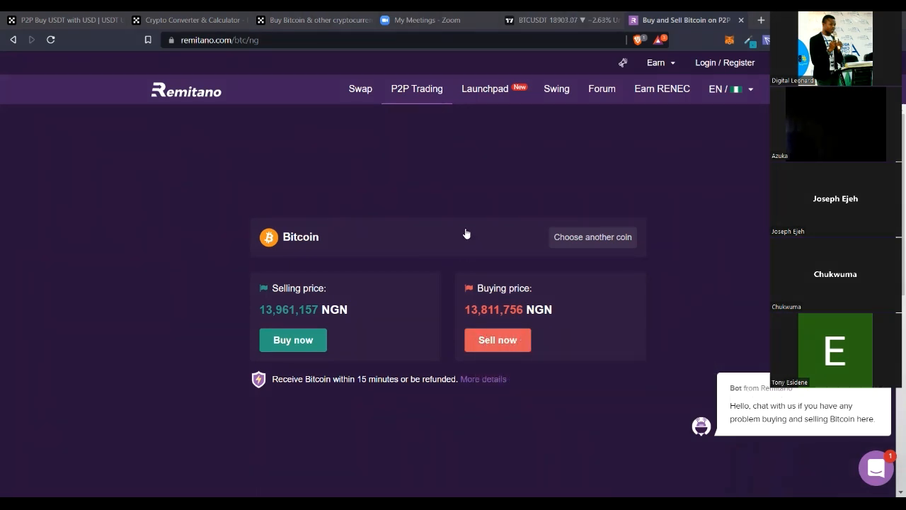
pyautogui.moveTo(468, 246)
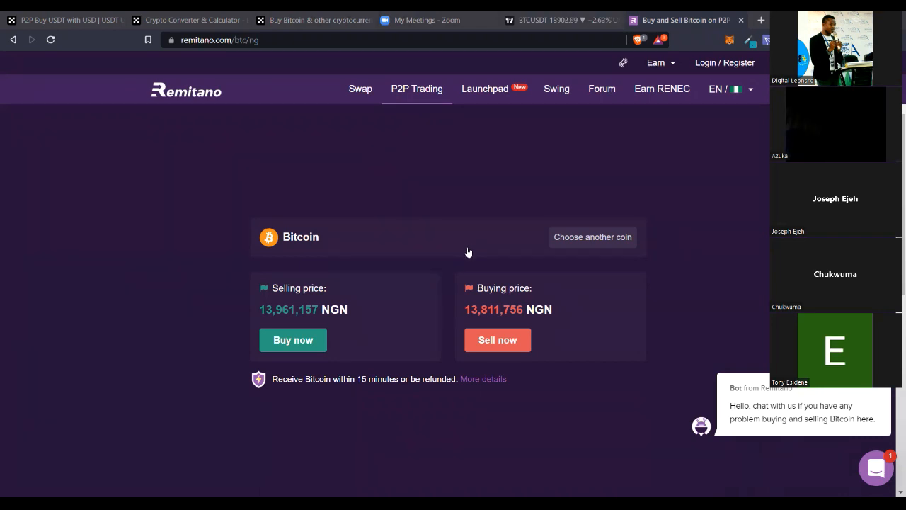
pyautogui.moveTo(402, 226)
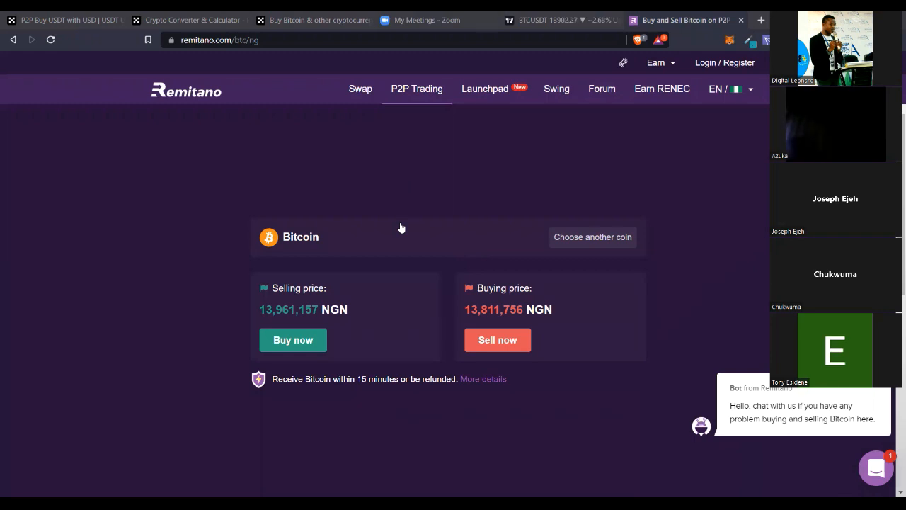
pyautogui.moveTo(538, 159)
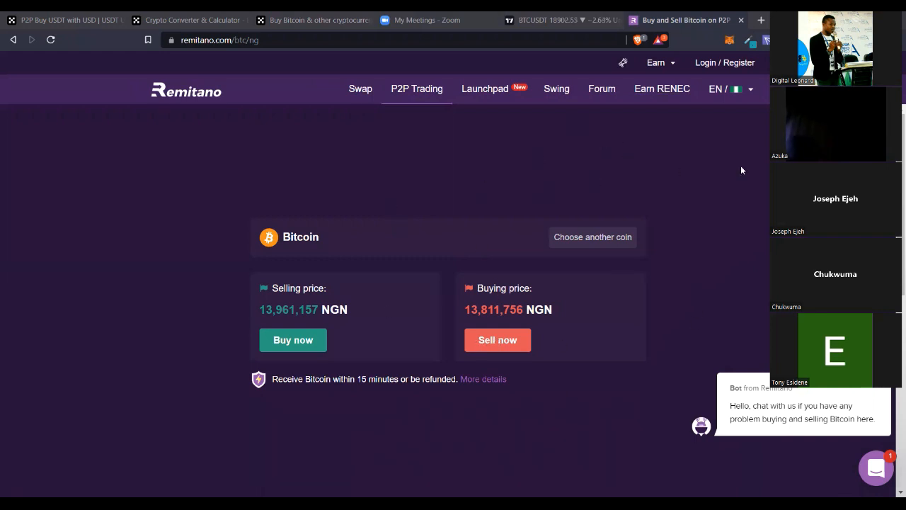
pyautogui.moveTo(476, 326)
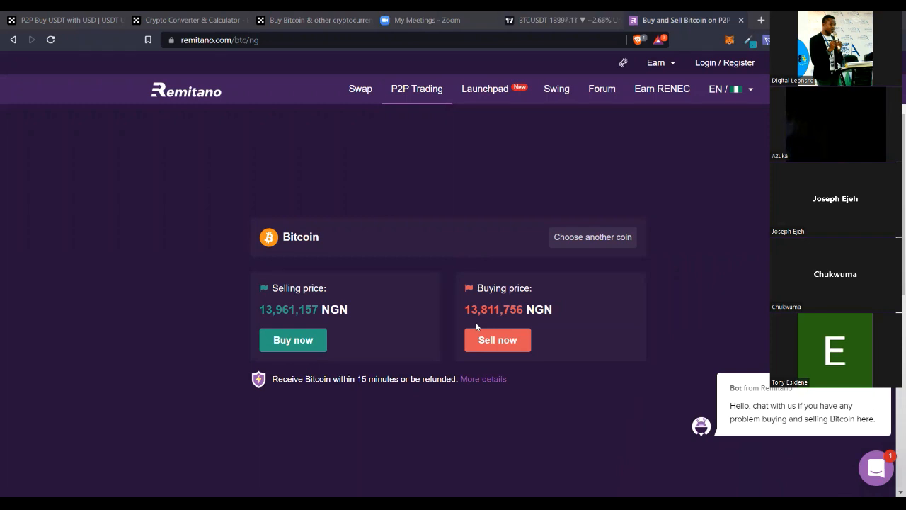
pyautogui.moveTo(720, 245)
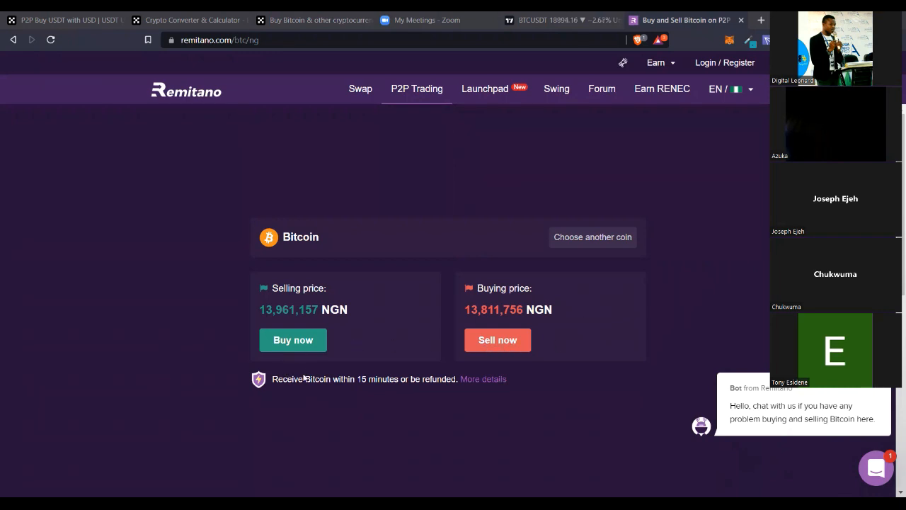
pyautogui.moveTo(348, 296)
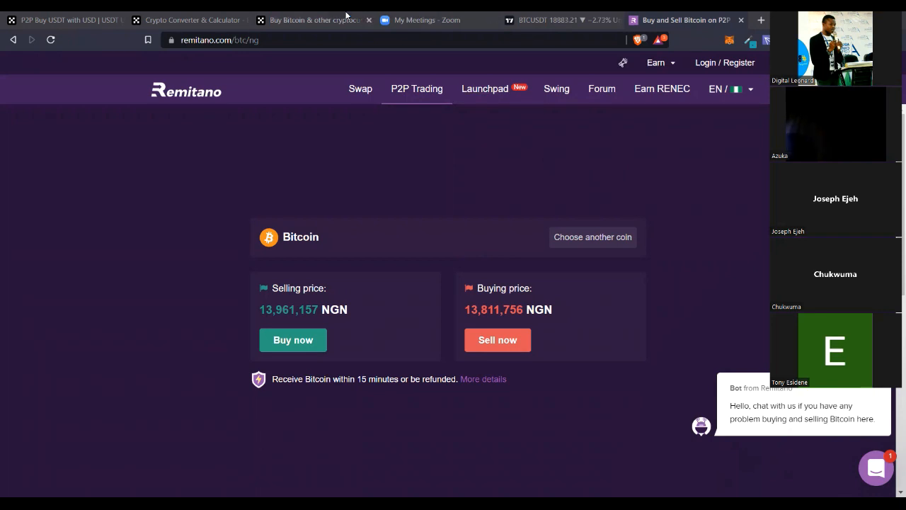
pyautogui.moveTo(430, 378)
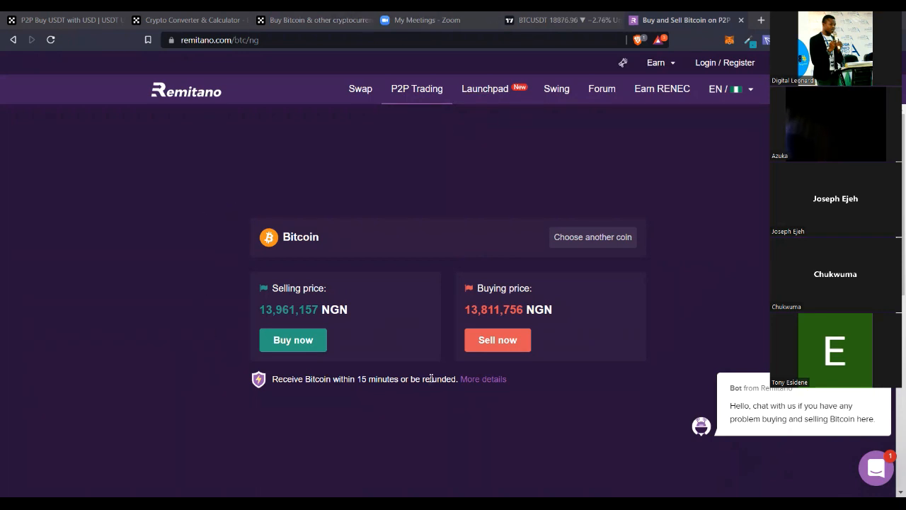
pyautogui.moveTo(400, 408)
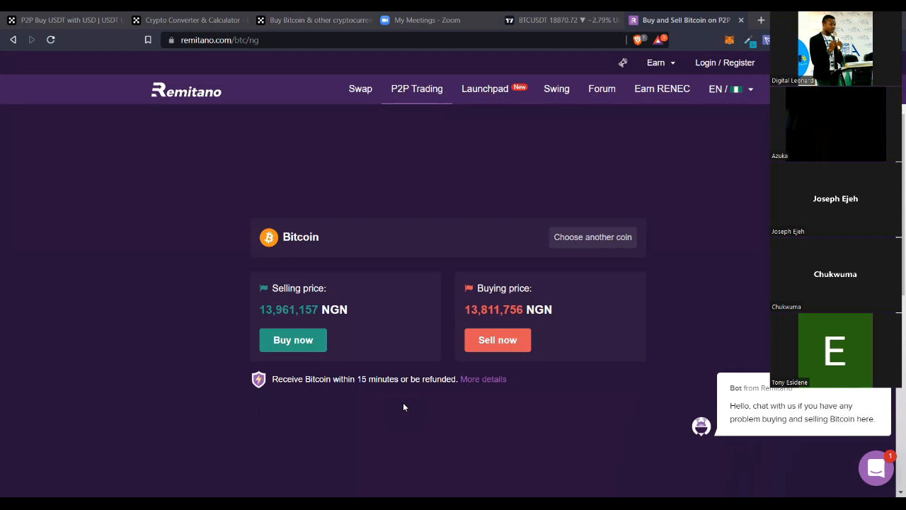
pyautogui.moveTo(394, 361)
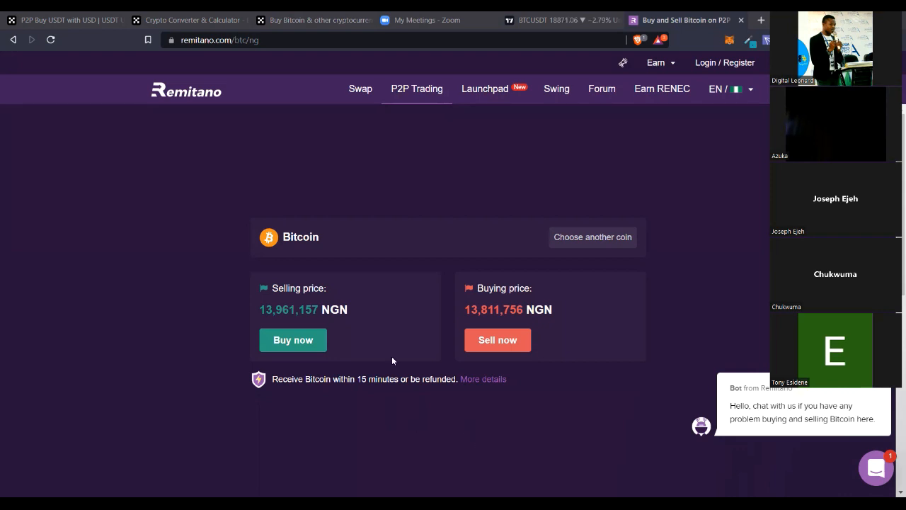
pyautogui.moveTo(428, 238)
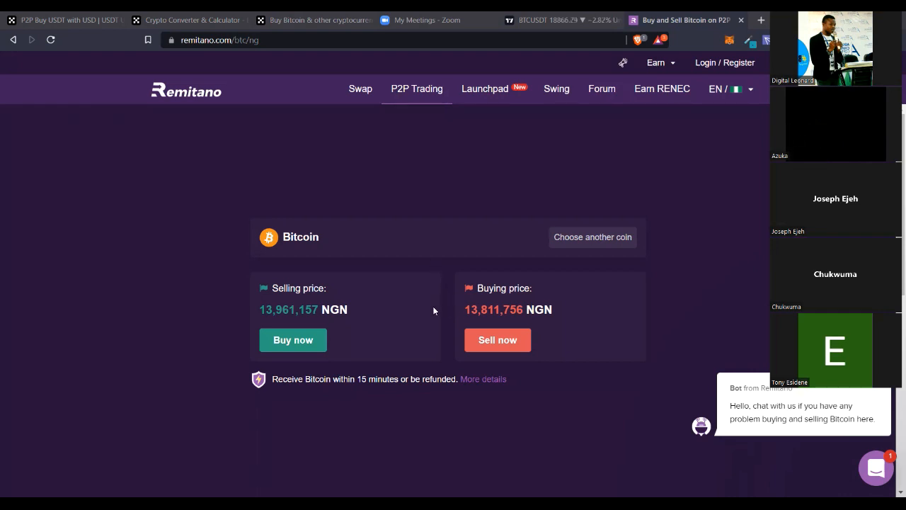
pyautogui.moveTo(444, 297)
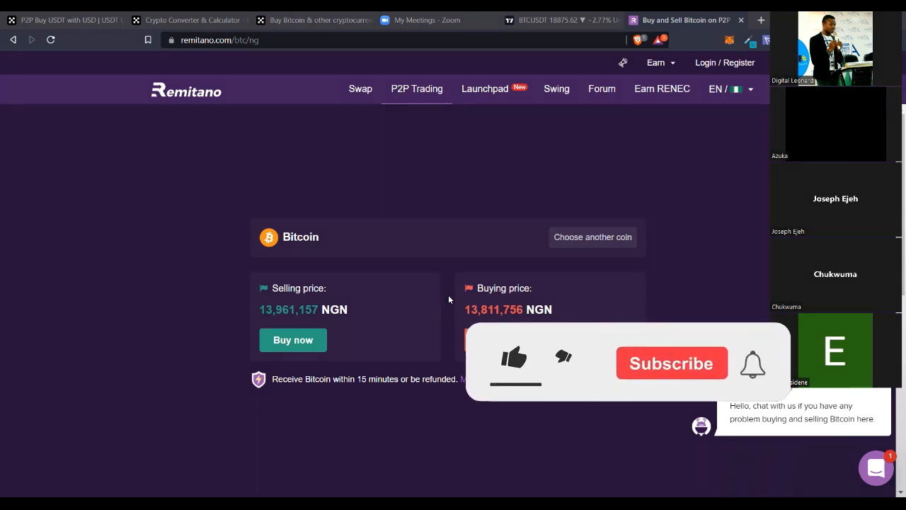
# Step: Stay on the BTC/NGN page showing selling 13,961,157 and buying 13,811,756
pyautogui.click(516, 357)
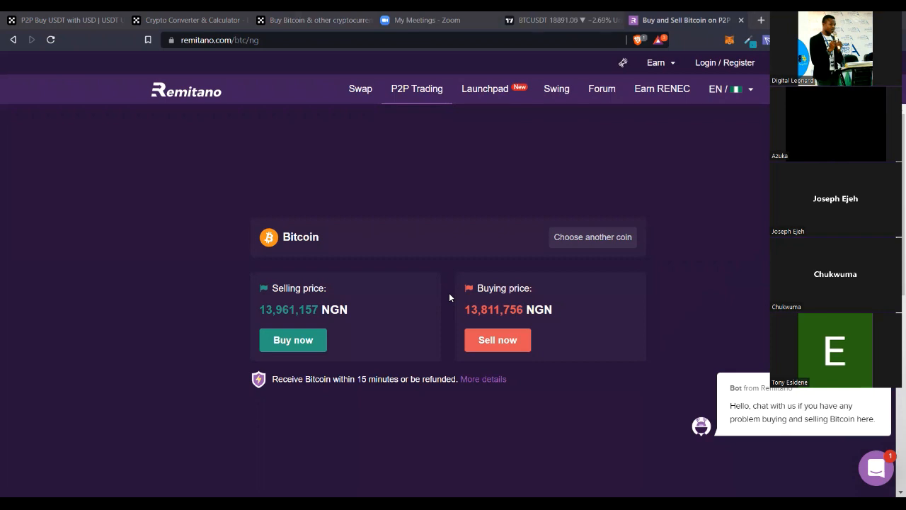
pyautogui.moveTo(460, 275)
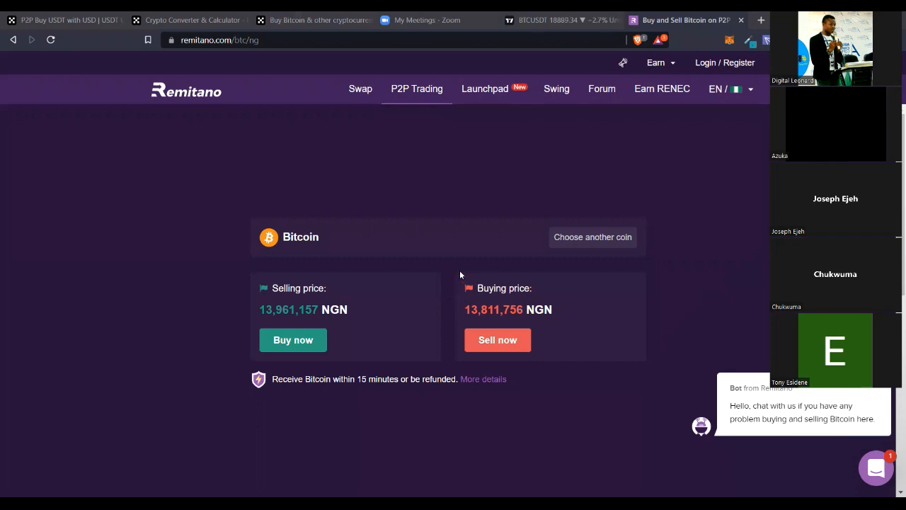
pyautogui.moveTo(382, 271)
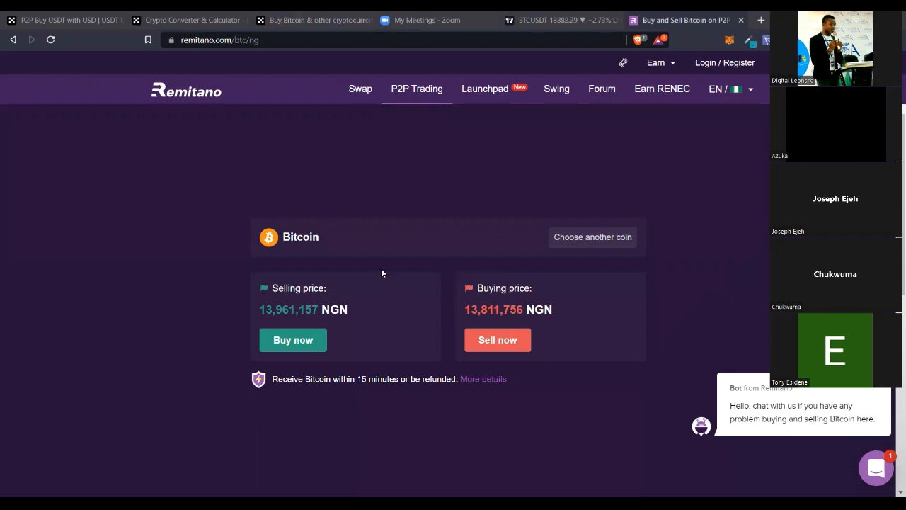
pyautogui.moveTo(312, 252)
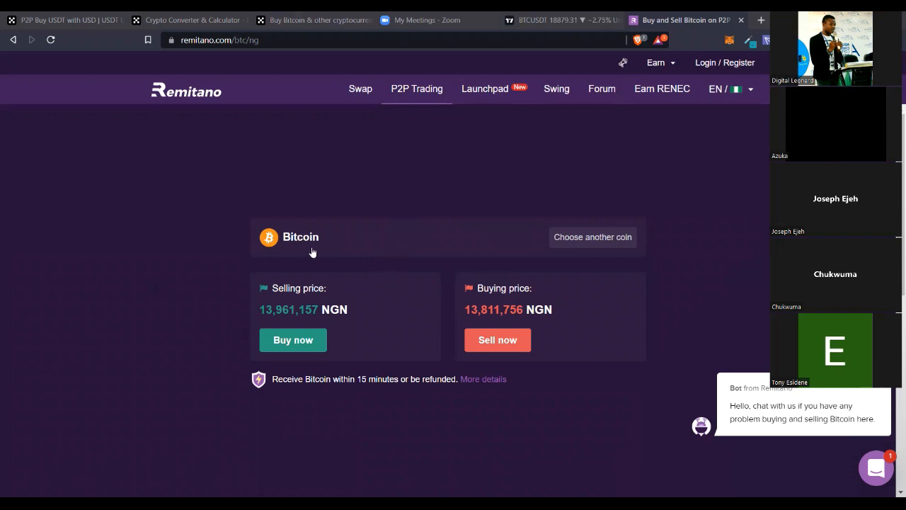
pyautogui.moveTo(197, 307)
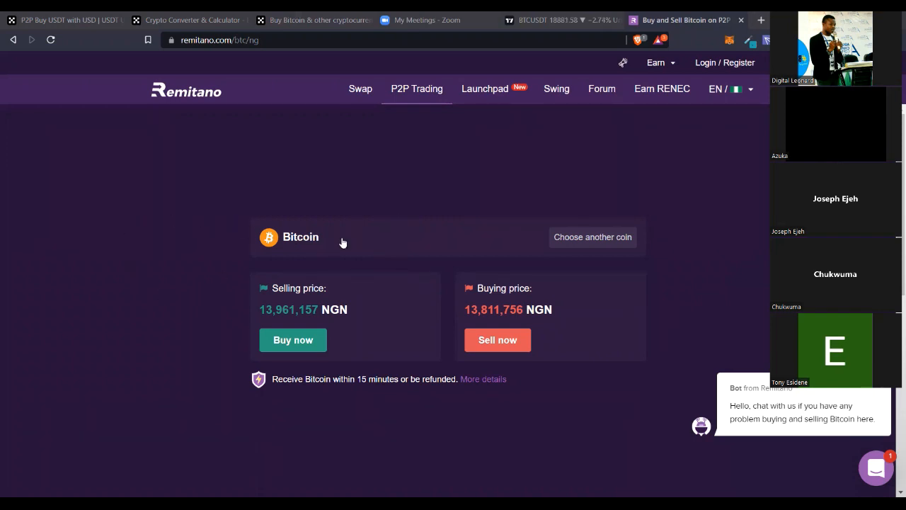
pyautogui.moveTo(744, 162)
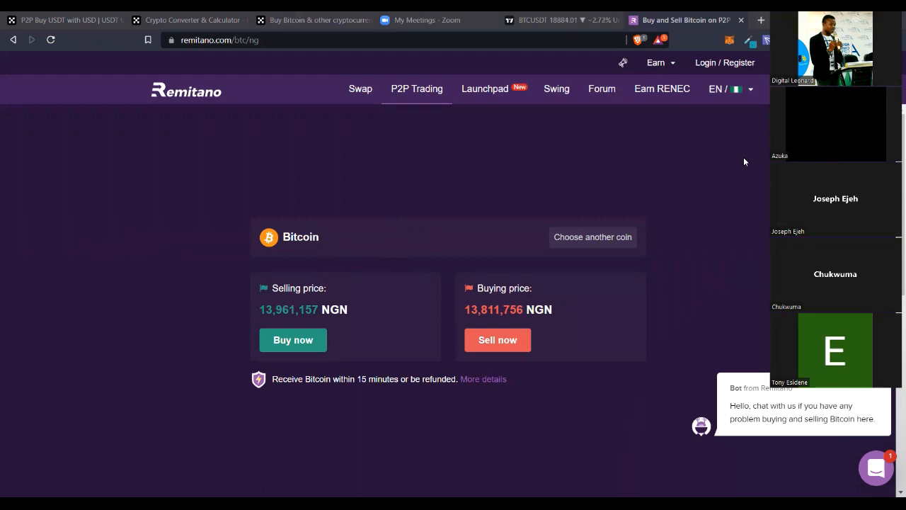
# Step: Search Google for 'bybit' in a new tab and reach the official Bybit homepage
pyautogui.click(761, 20)
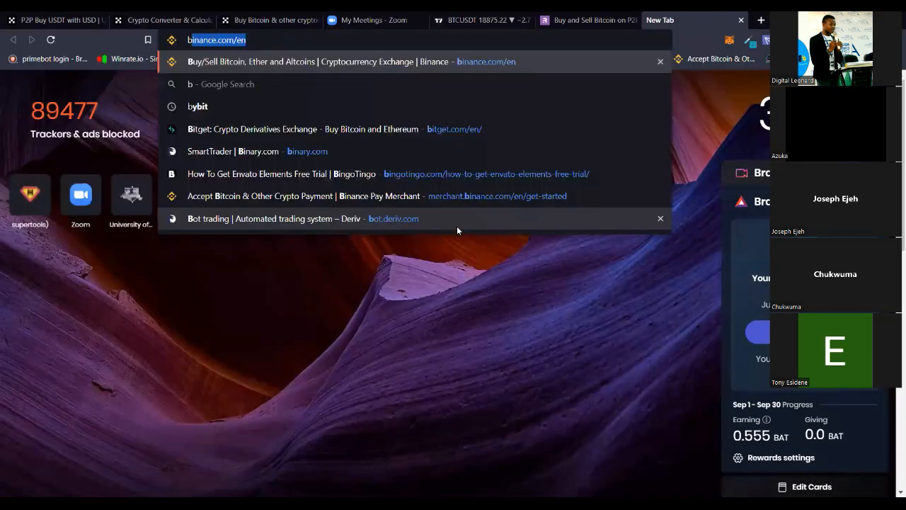
pyautogui.write('yb')
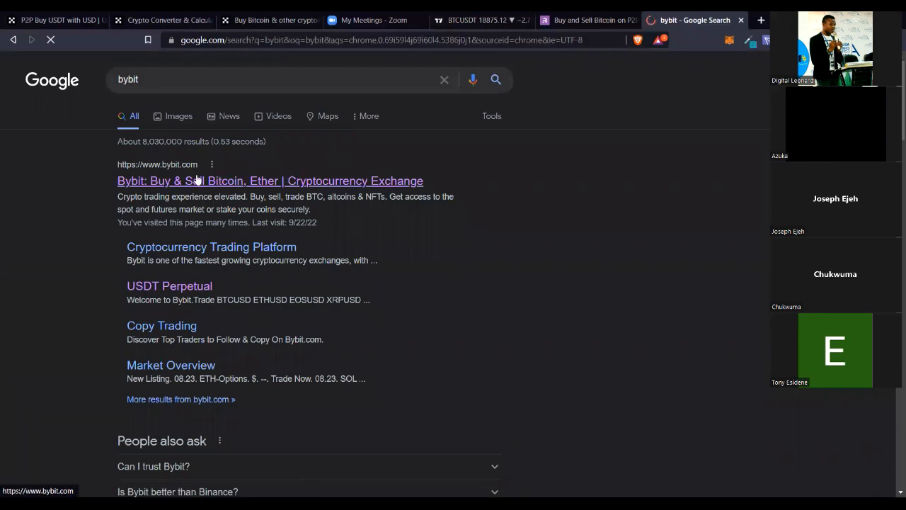
pyautogui.click(269, 181)
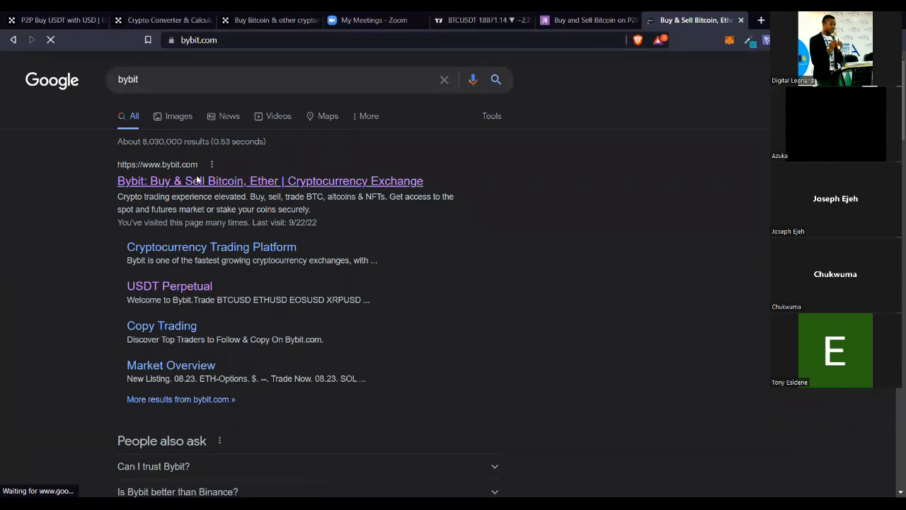
pyautogui.click(269, 181)
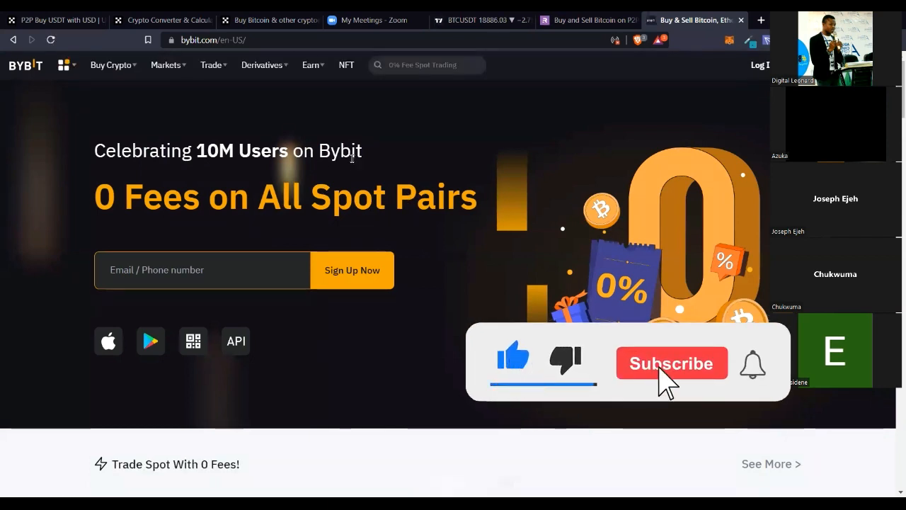
# Step: Navigate past Derivatives to the Bybit Earn 'Grow Your Crypto Holdings' page
pyautogui.click(262, 65)
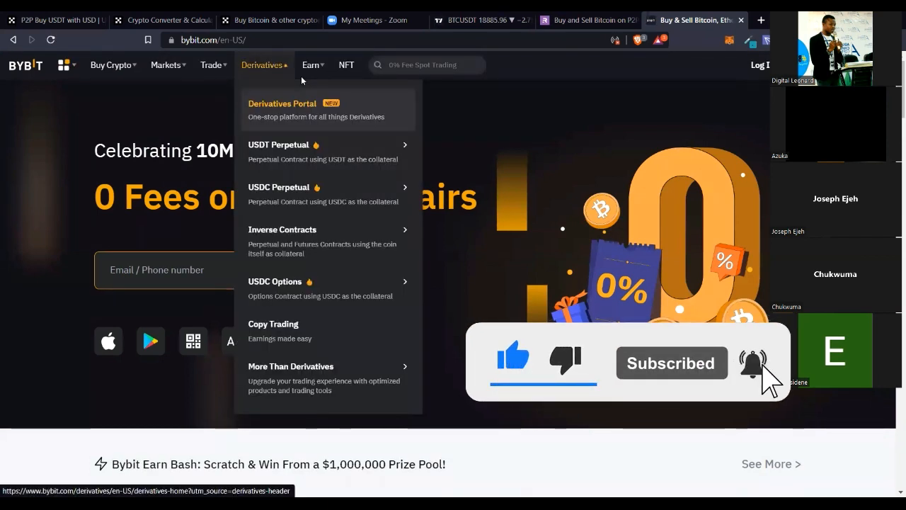
pyautogui.click(310, 66)
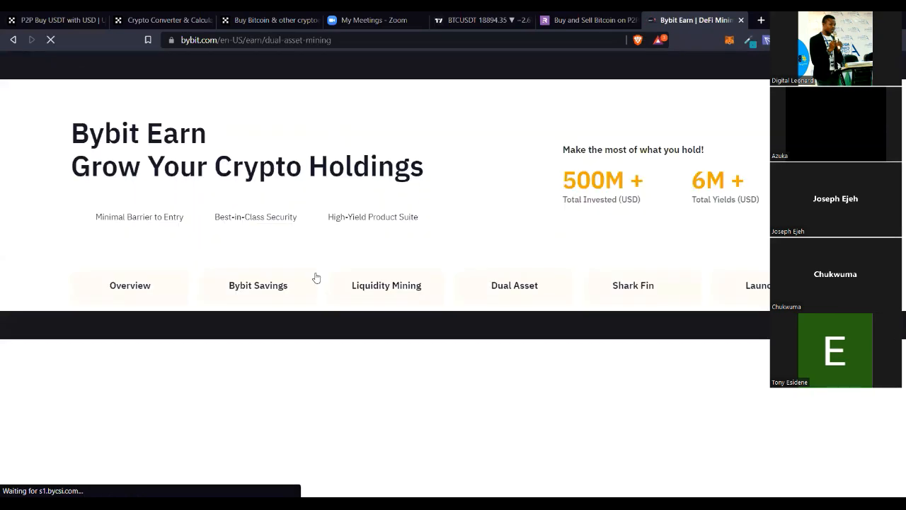
# Step: Show the Dual Asset product and its description of earning USDT in low-volatility markets
pyautogui.click(514, 286)
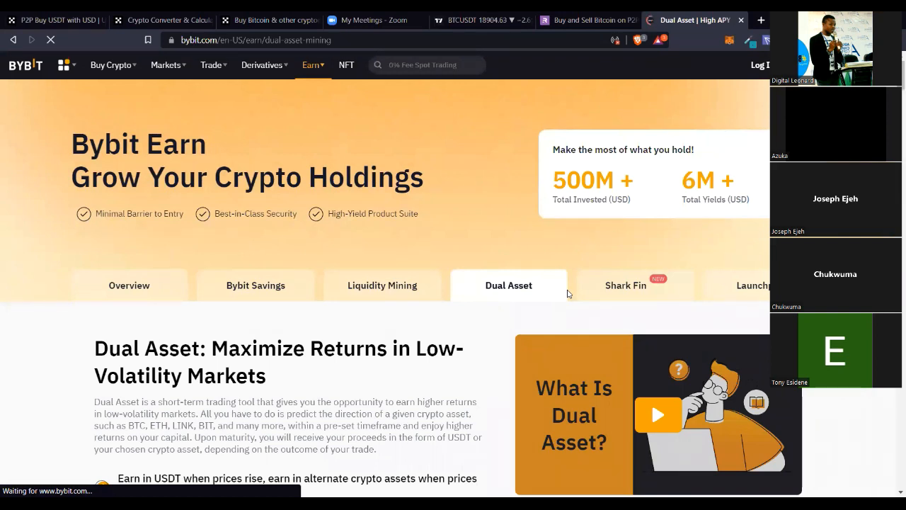
pyautogui.moveTo(467, 317)
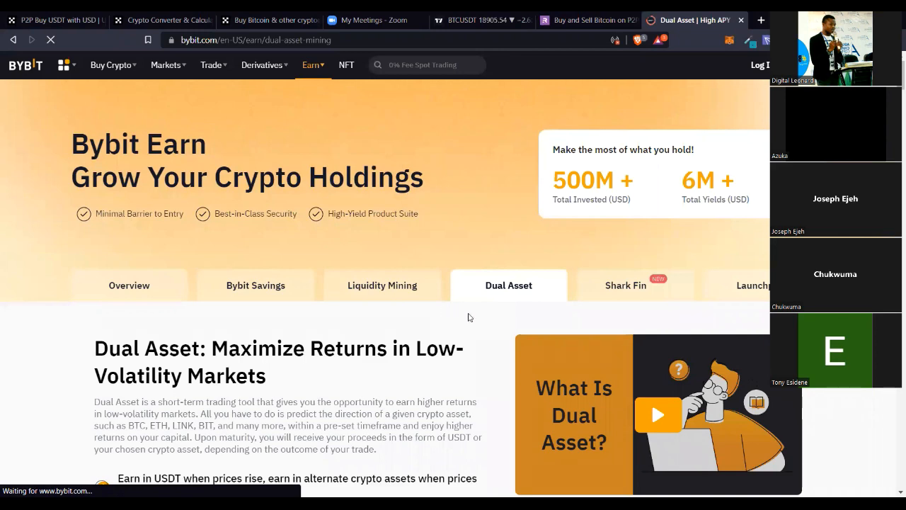
pyautogui.scroll(-3)
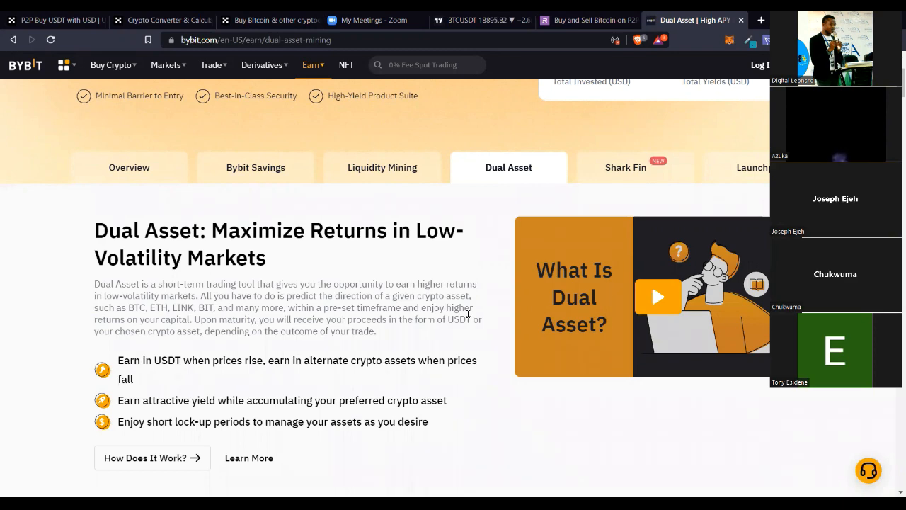
pyautogui.scroll(-3)
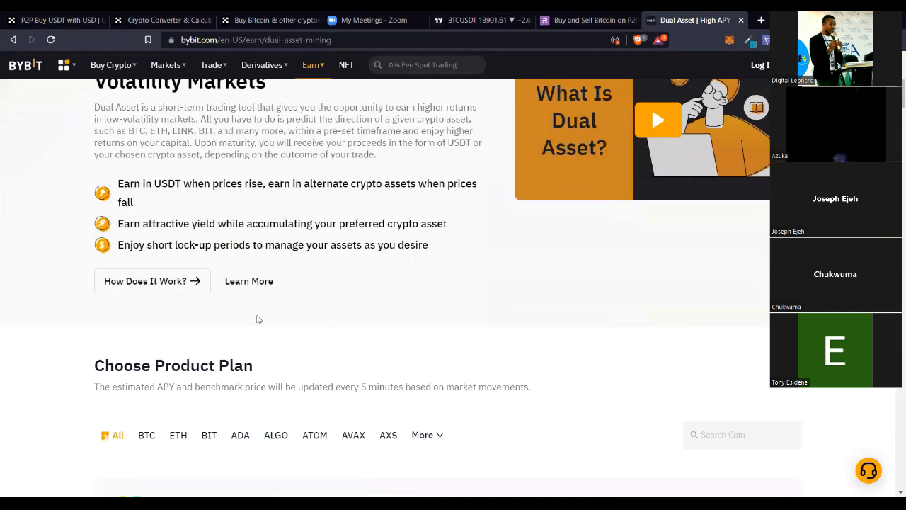
pyautogui.scroll(-3)
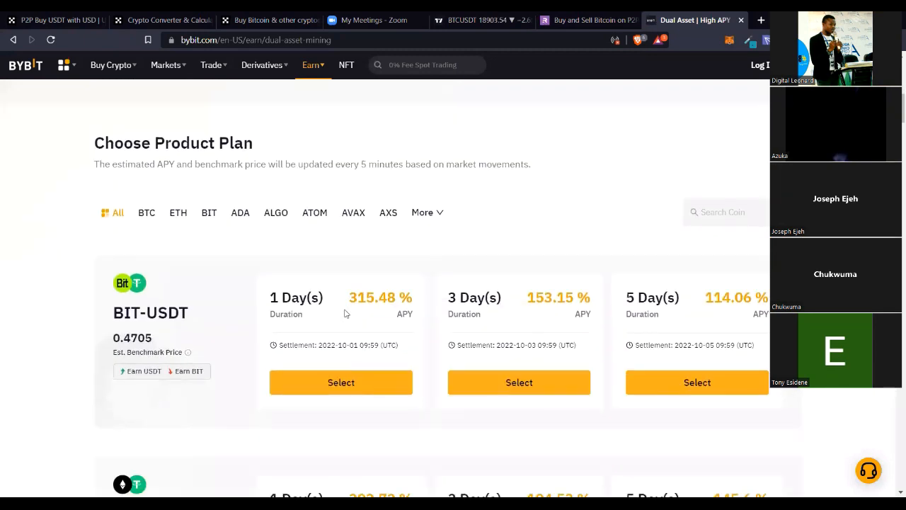
pyautogui.scroll(-3)
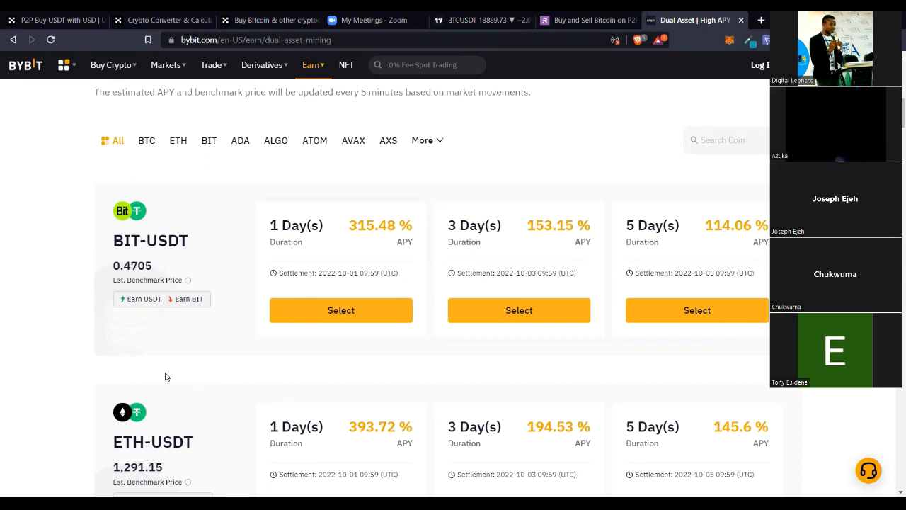
pyautogui.scroll(-3)
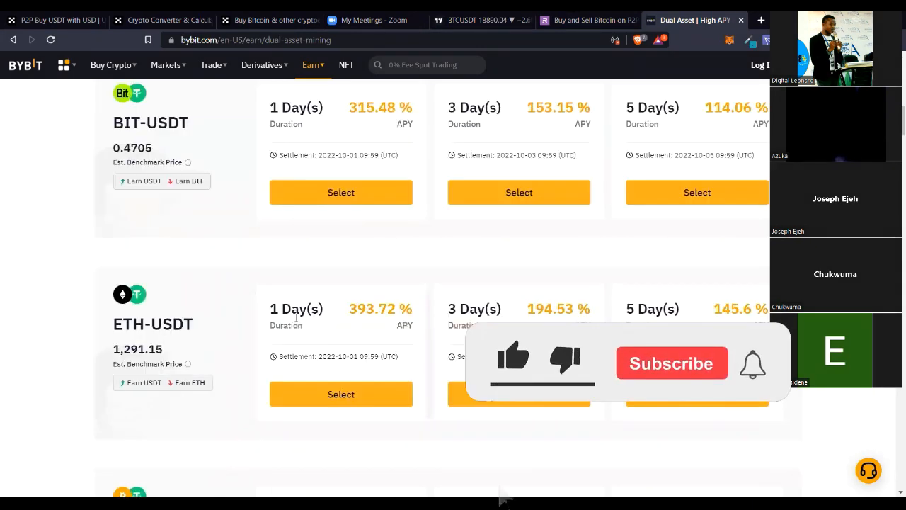
pyautogui.scroll(-3)
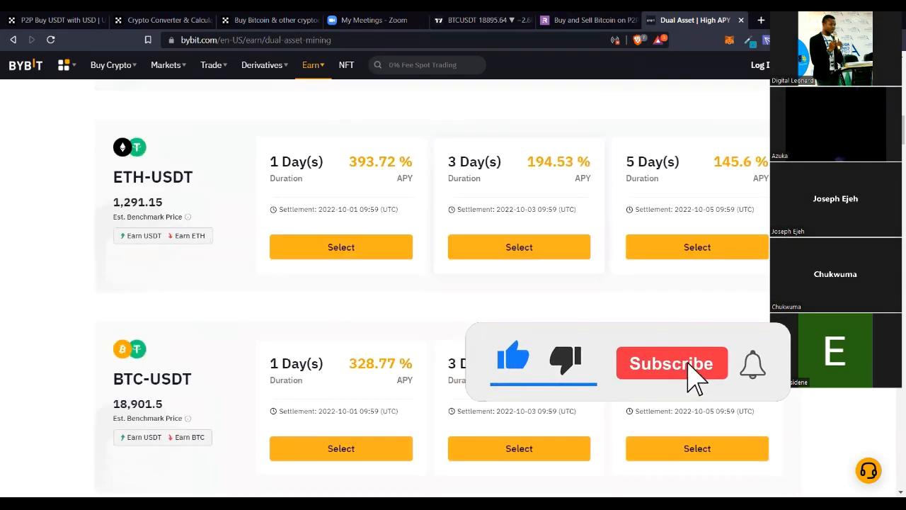
pyautogui.scroll(-3)
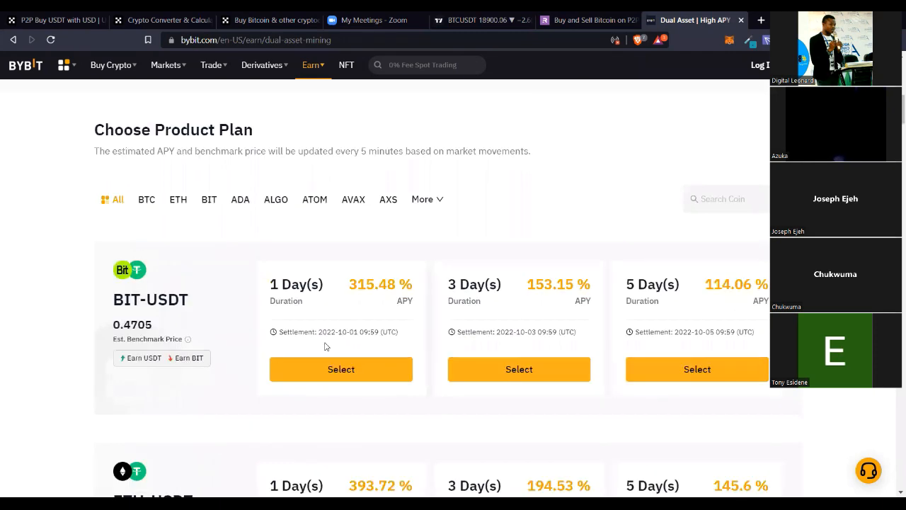
pyautogui.moveTo(247, 351)
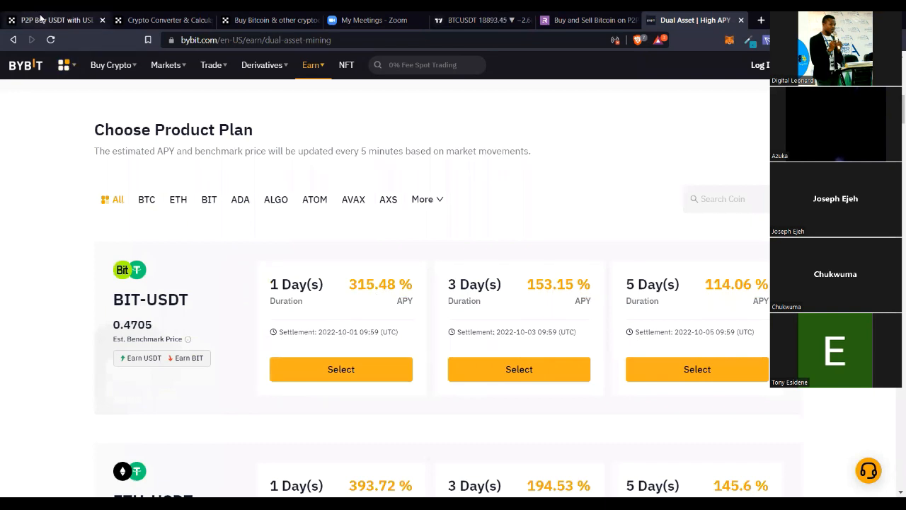
pyautogui.click(54, 20)
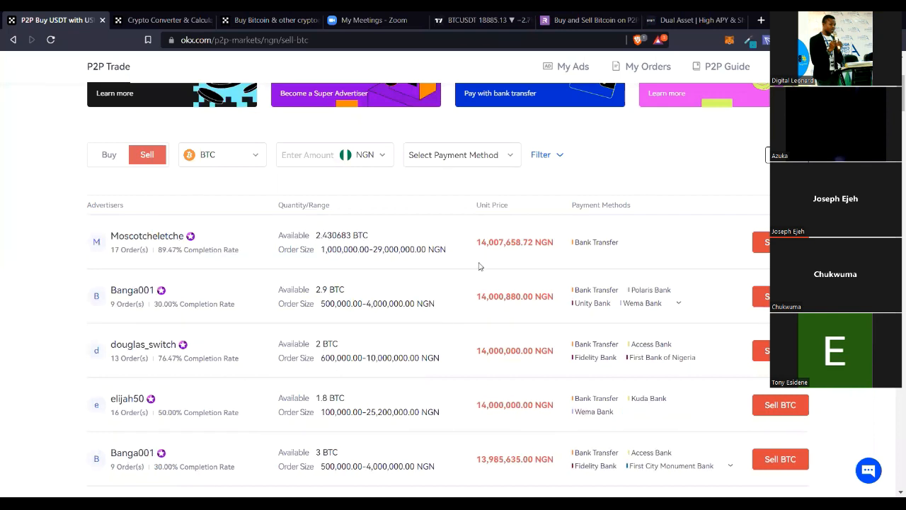
pyautogui.moveTo(354, 323)
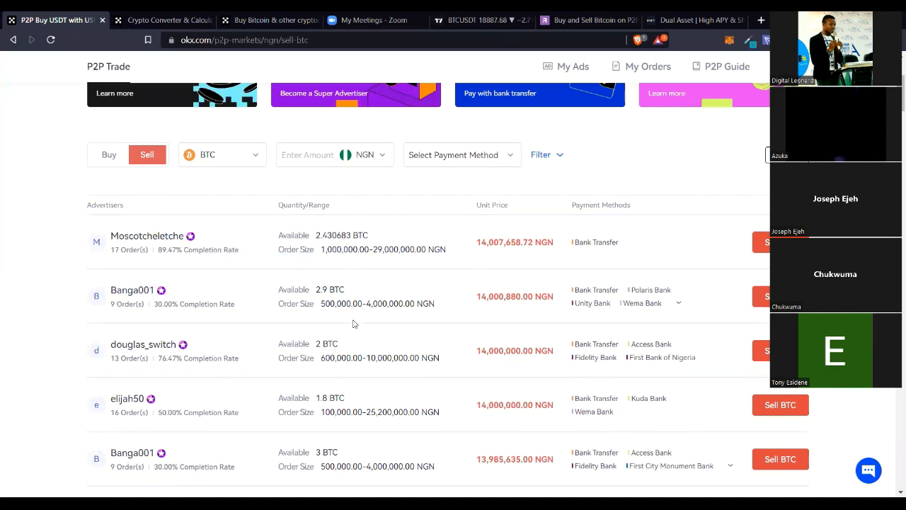
pyautogui.moveTo(685, 417)
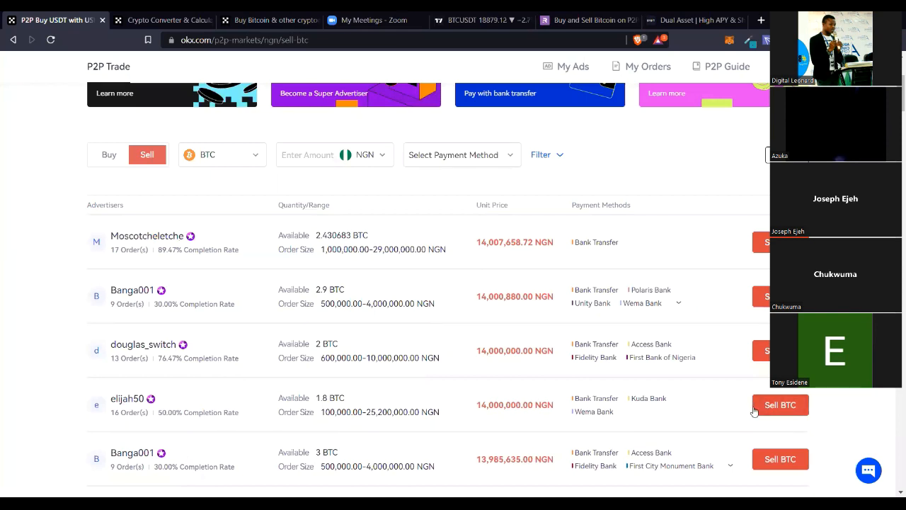
pyautogui.click(779, 405)
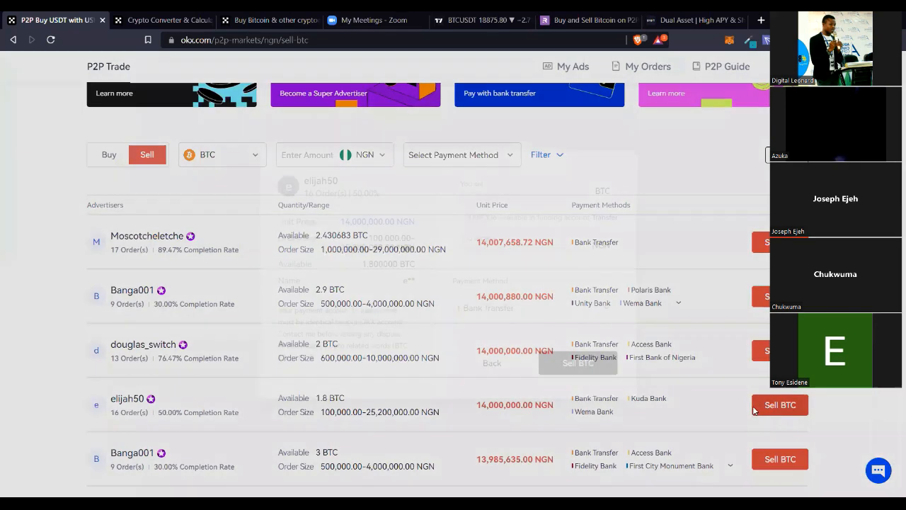
# Step: Quote selling the whole 0.007106 BTC balance for 99,484 NGN, cancel, and return to Bybit
pyautogui.click(779, 405)
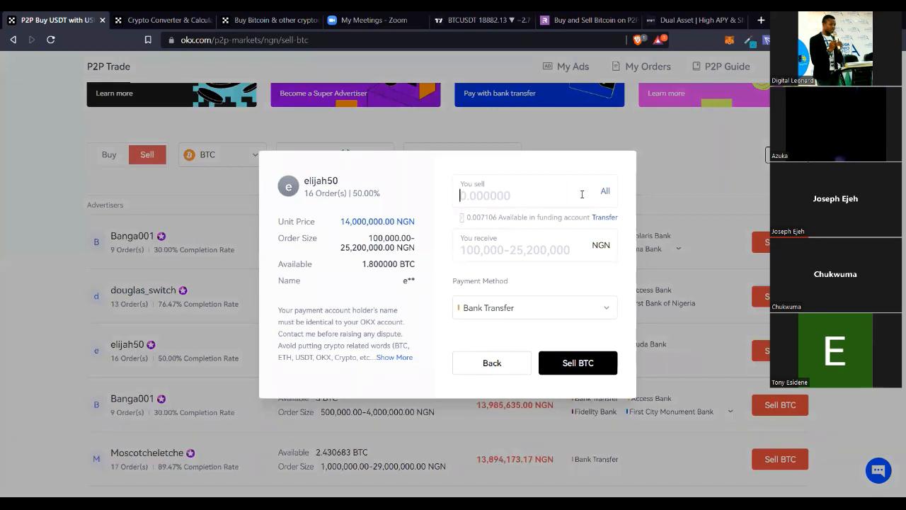
pyautogui.click(605, 190)
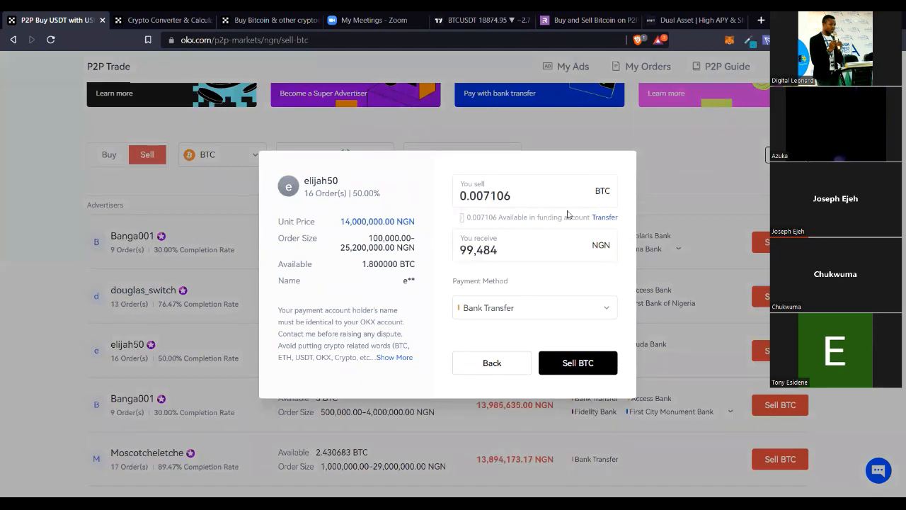
pyautogui.click(492, 363)
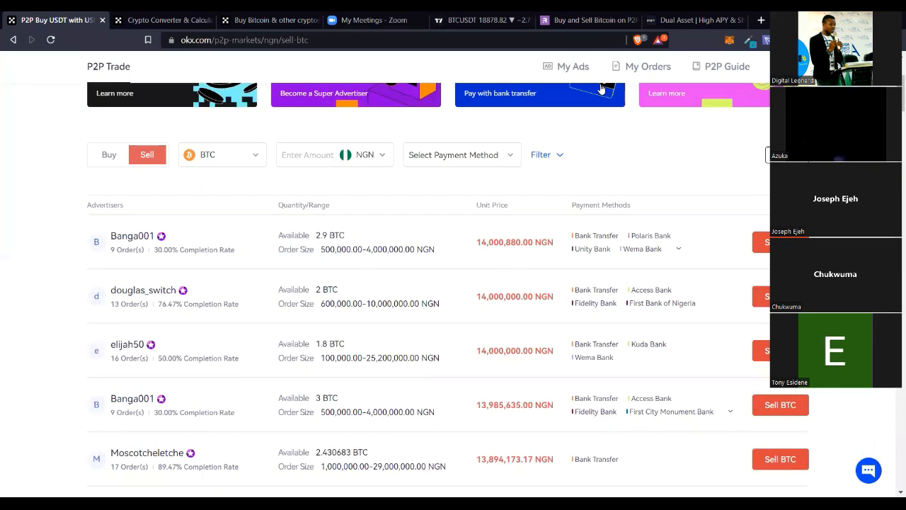
pyautogui.click(694, 20)
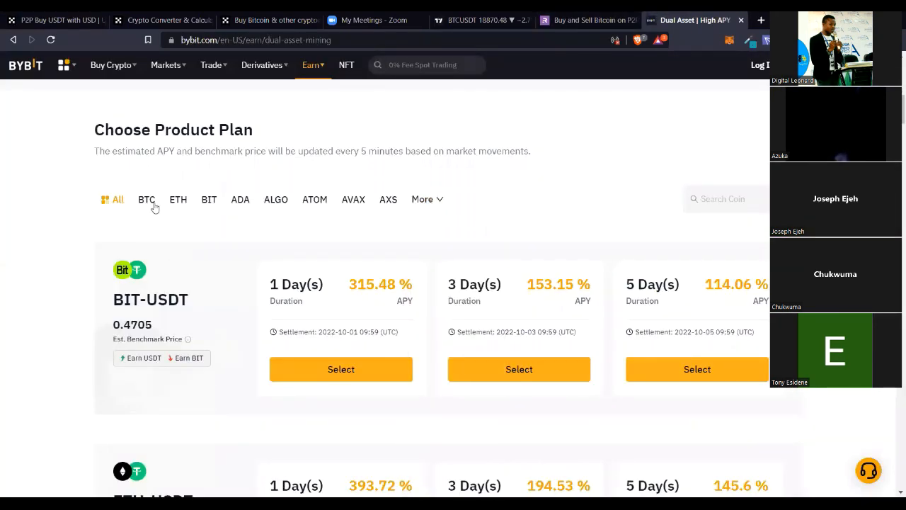
# Step: Filter the Dual Asset plans to BTC, showing BTC-USDT at 332.13% APY for 1 day
pyautogui.click(147, 198)
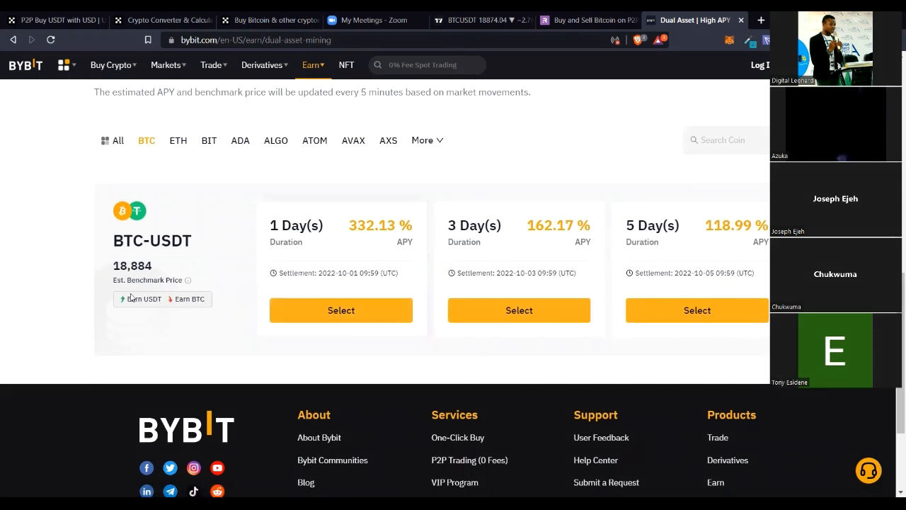
pyautogui.click(759, 65)
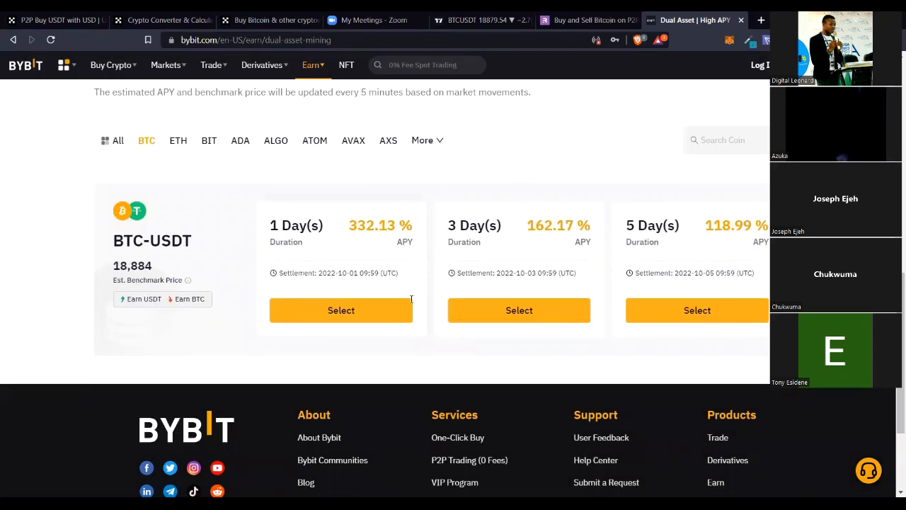
pyautogui.moveTo(466, 405)
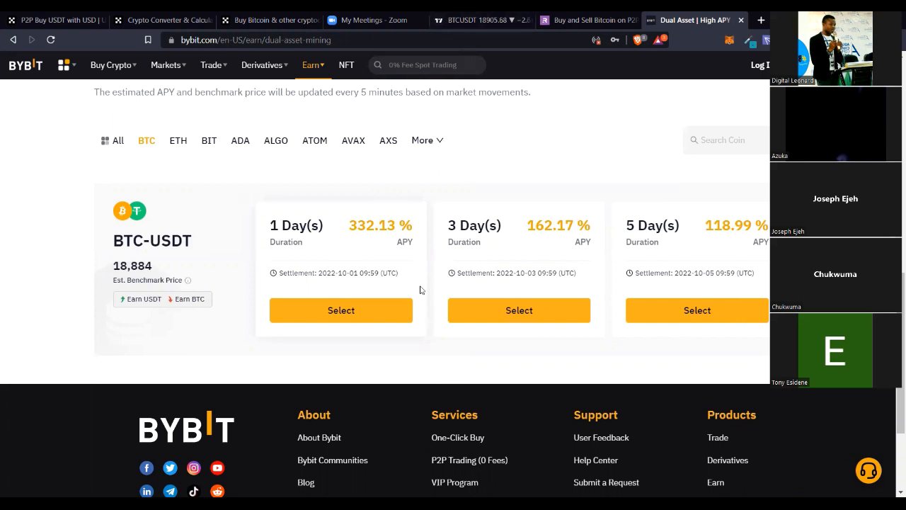
pyautogui.moveTo(535, 238)
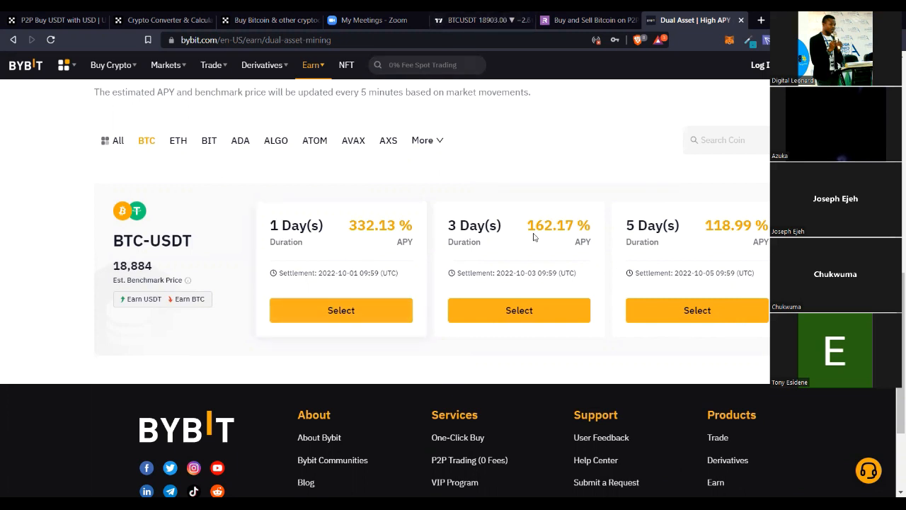
pyautogui.moveTo(578, 396)
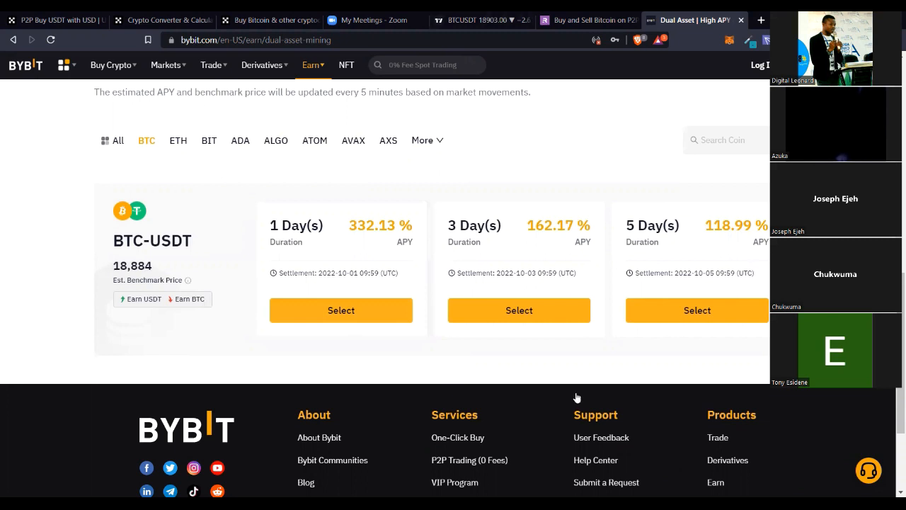
pyautogui.moveTo(674, 237)
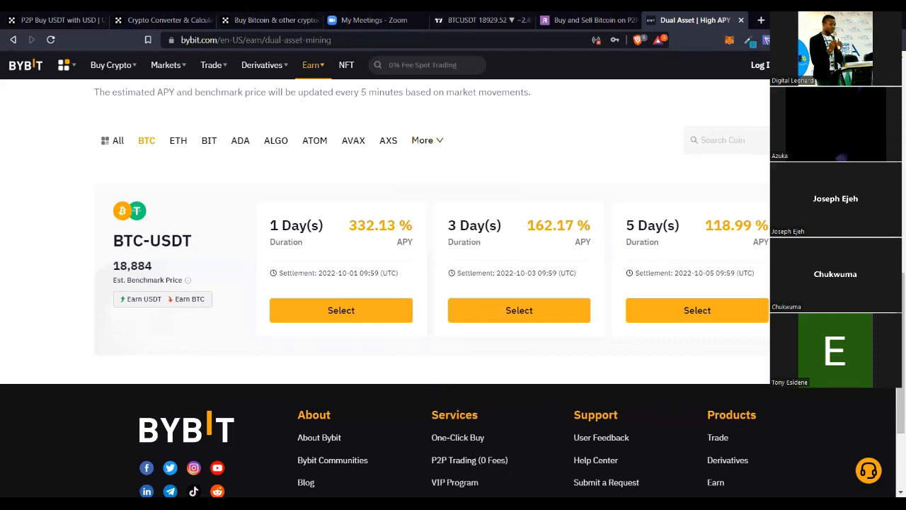
pyautogui.moveTo(219, 482)
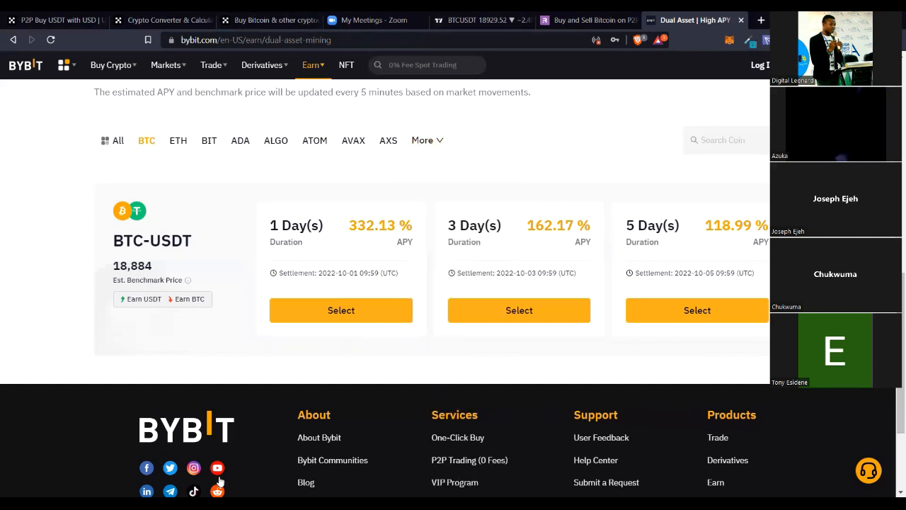